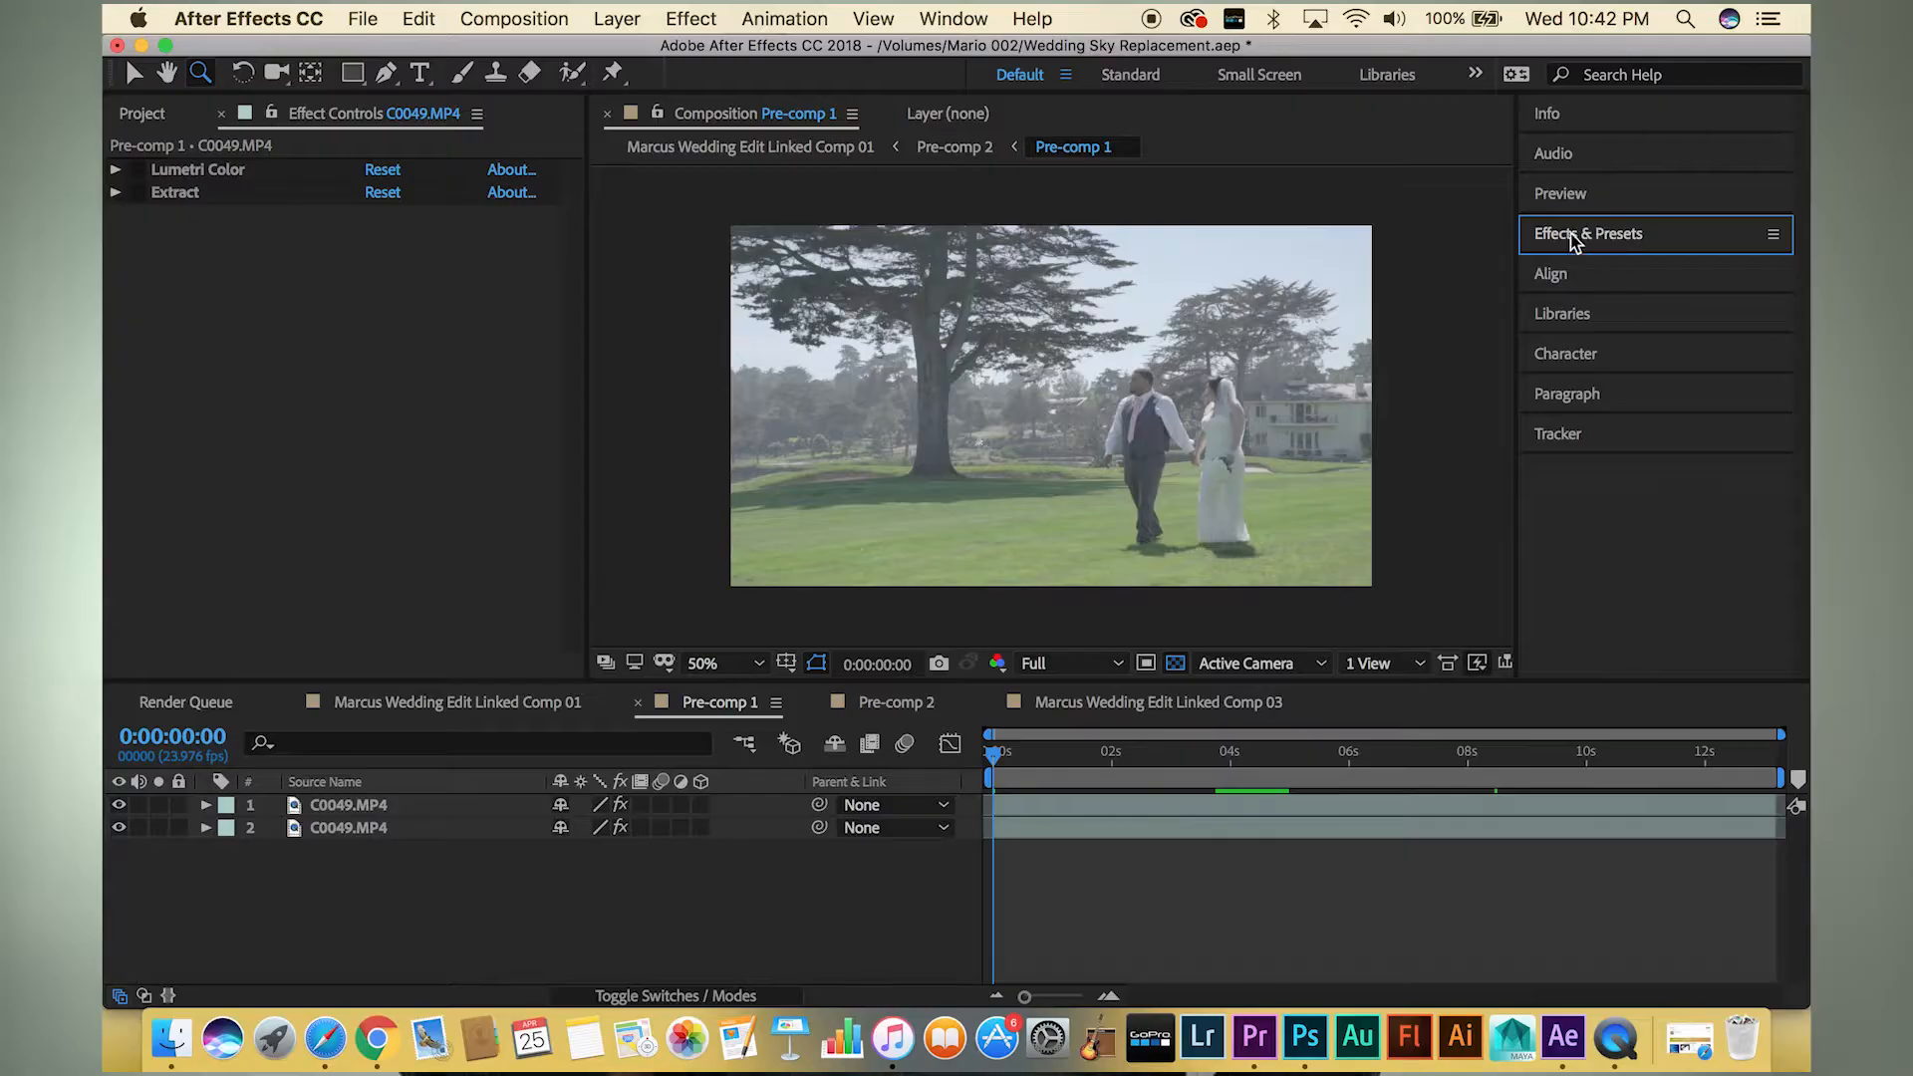
Search Effects & Presets for 'ex' to surface the Extract keying effect
click(1587, 233)
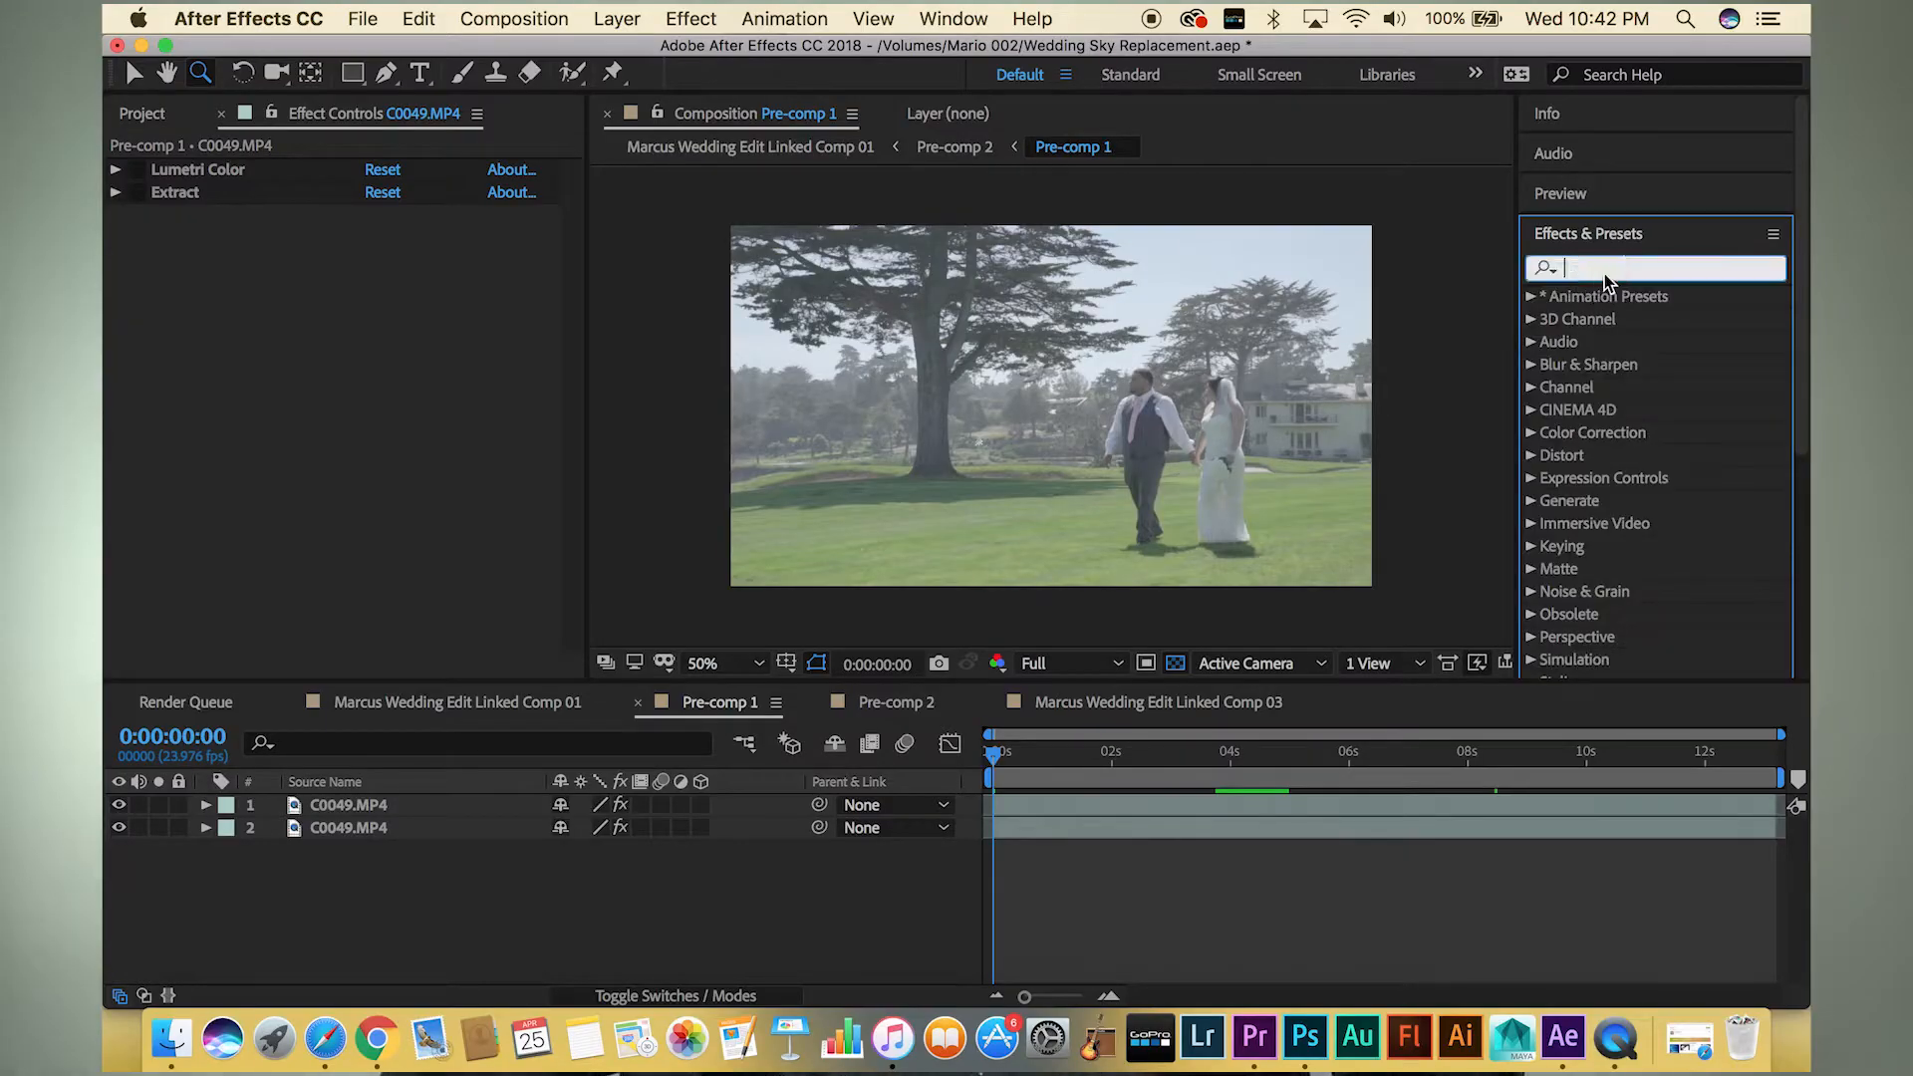
text(extract)
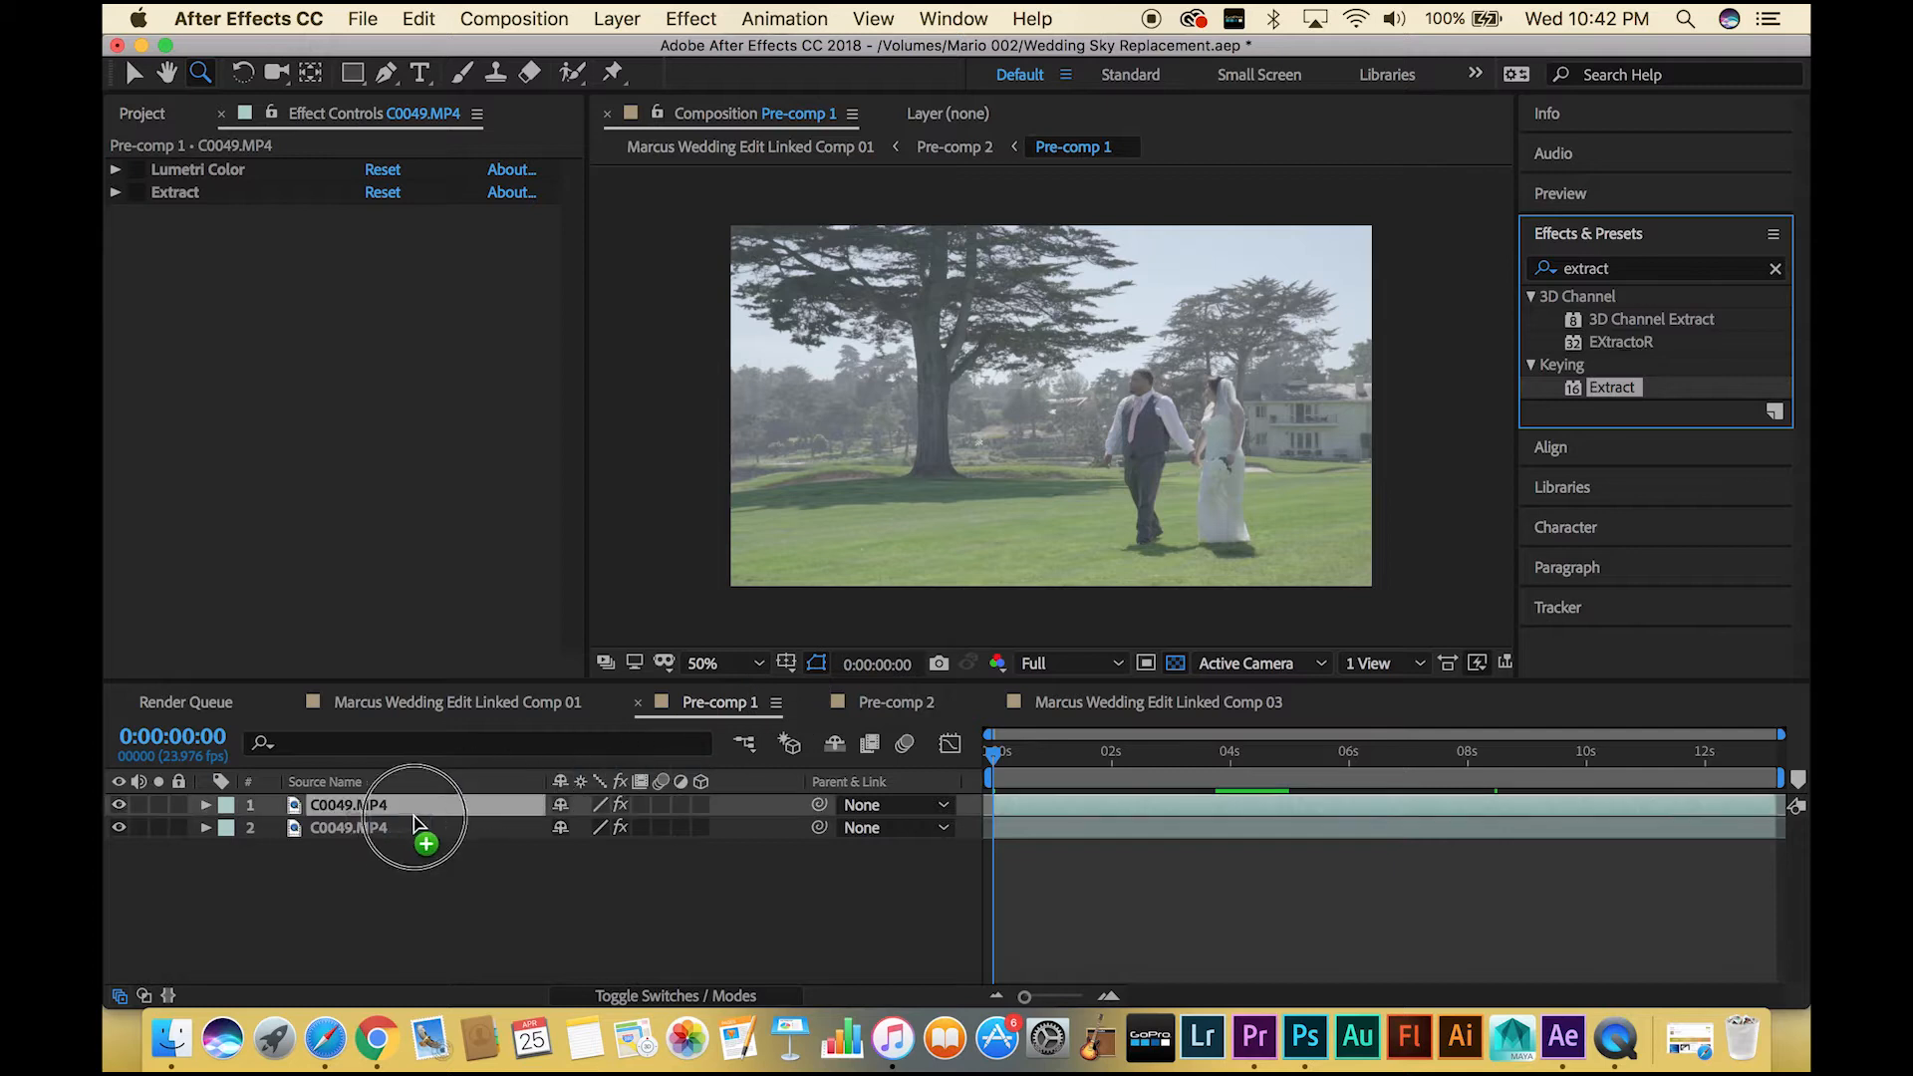
Expand Extract, keep the Luminance channel, and reveal Black Point 137
click(114, 191)
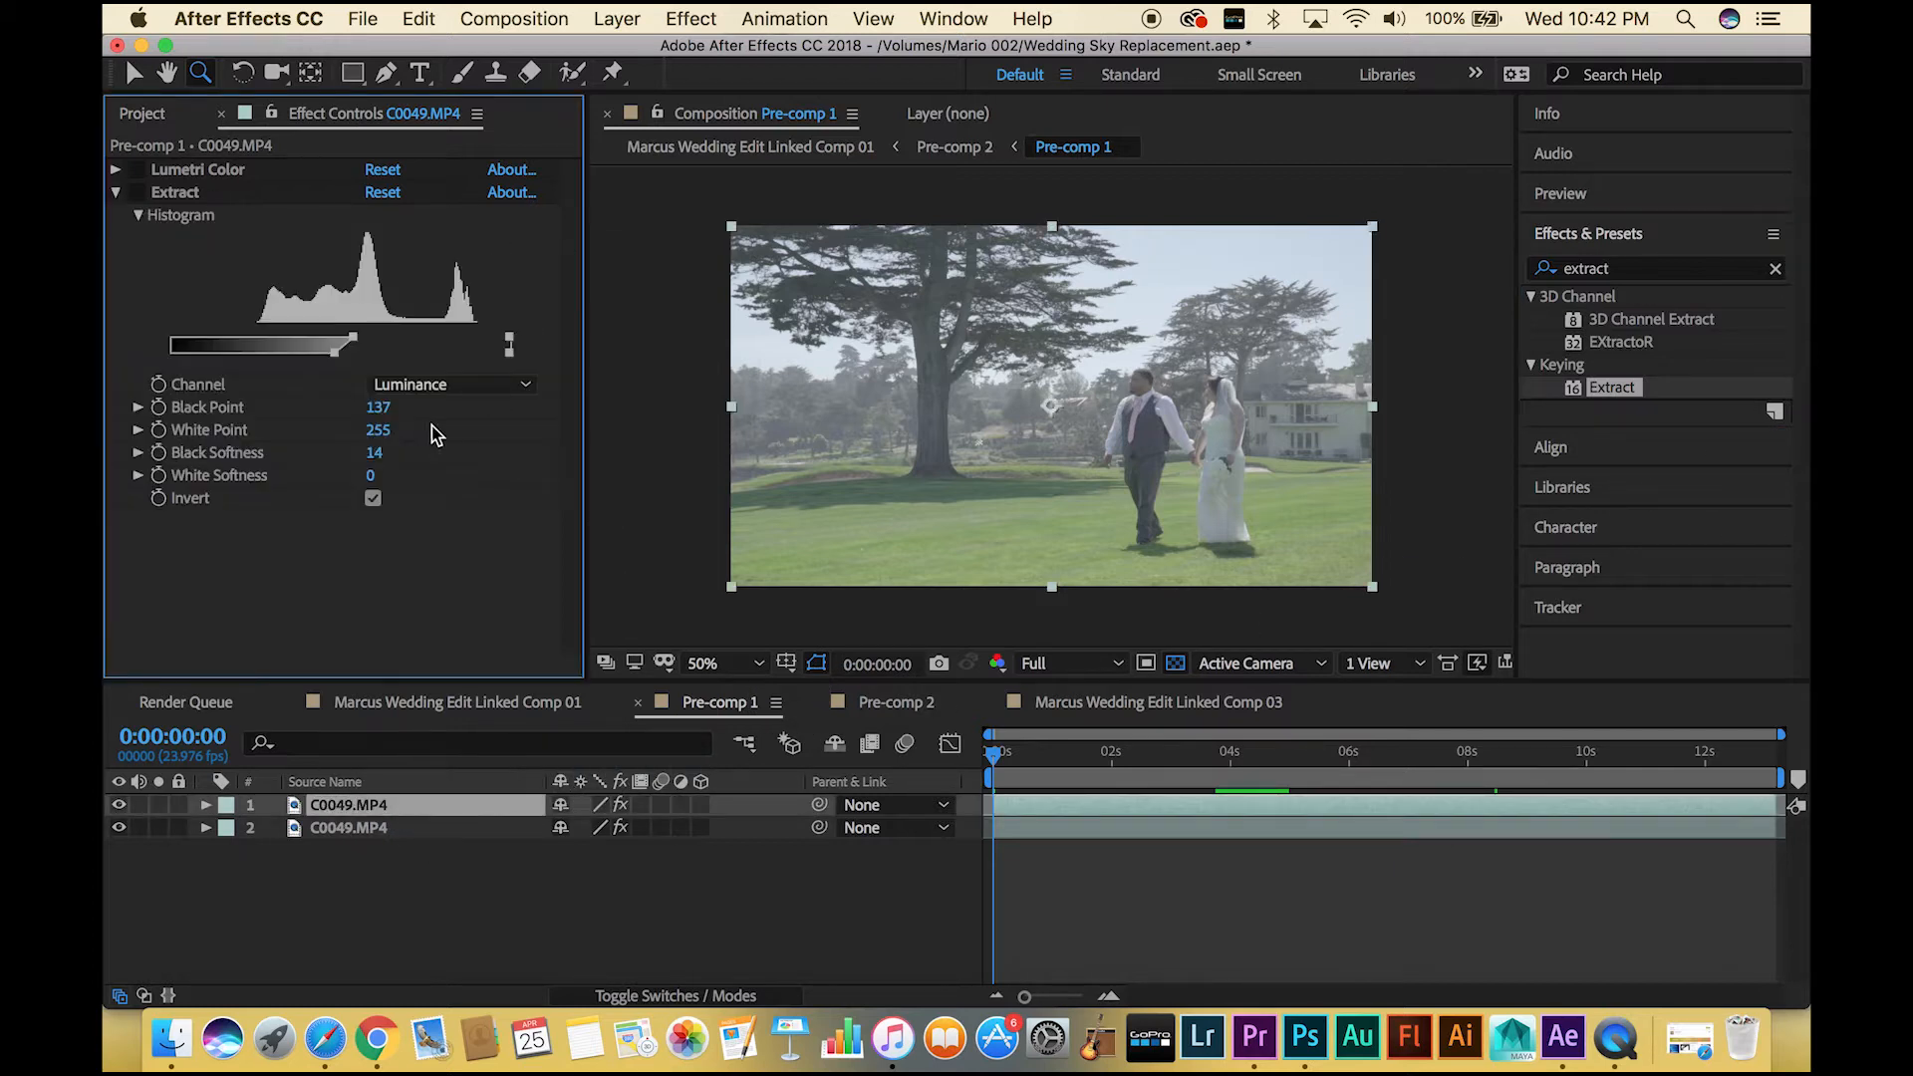
click(451, 385)
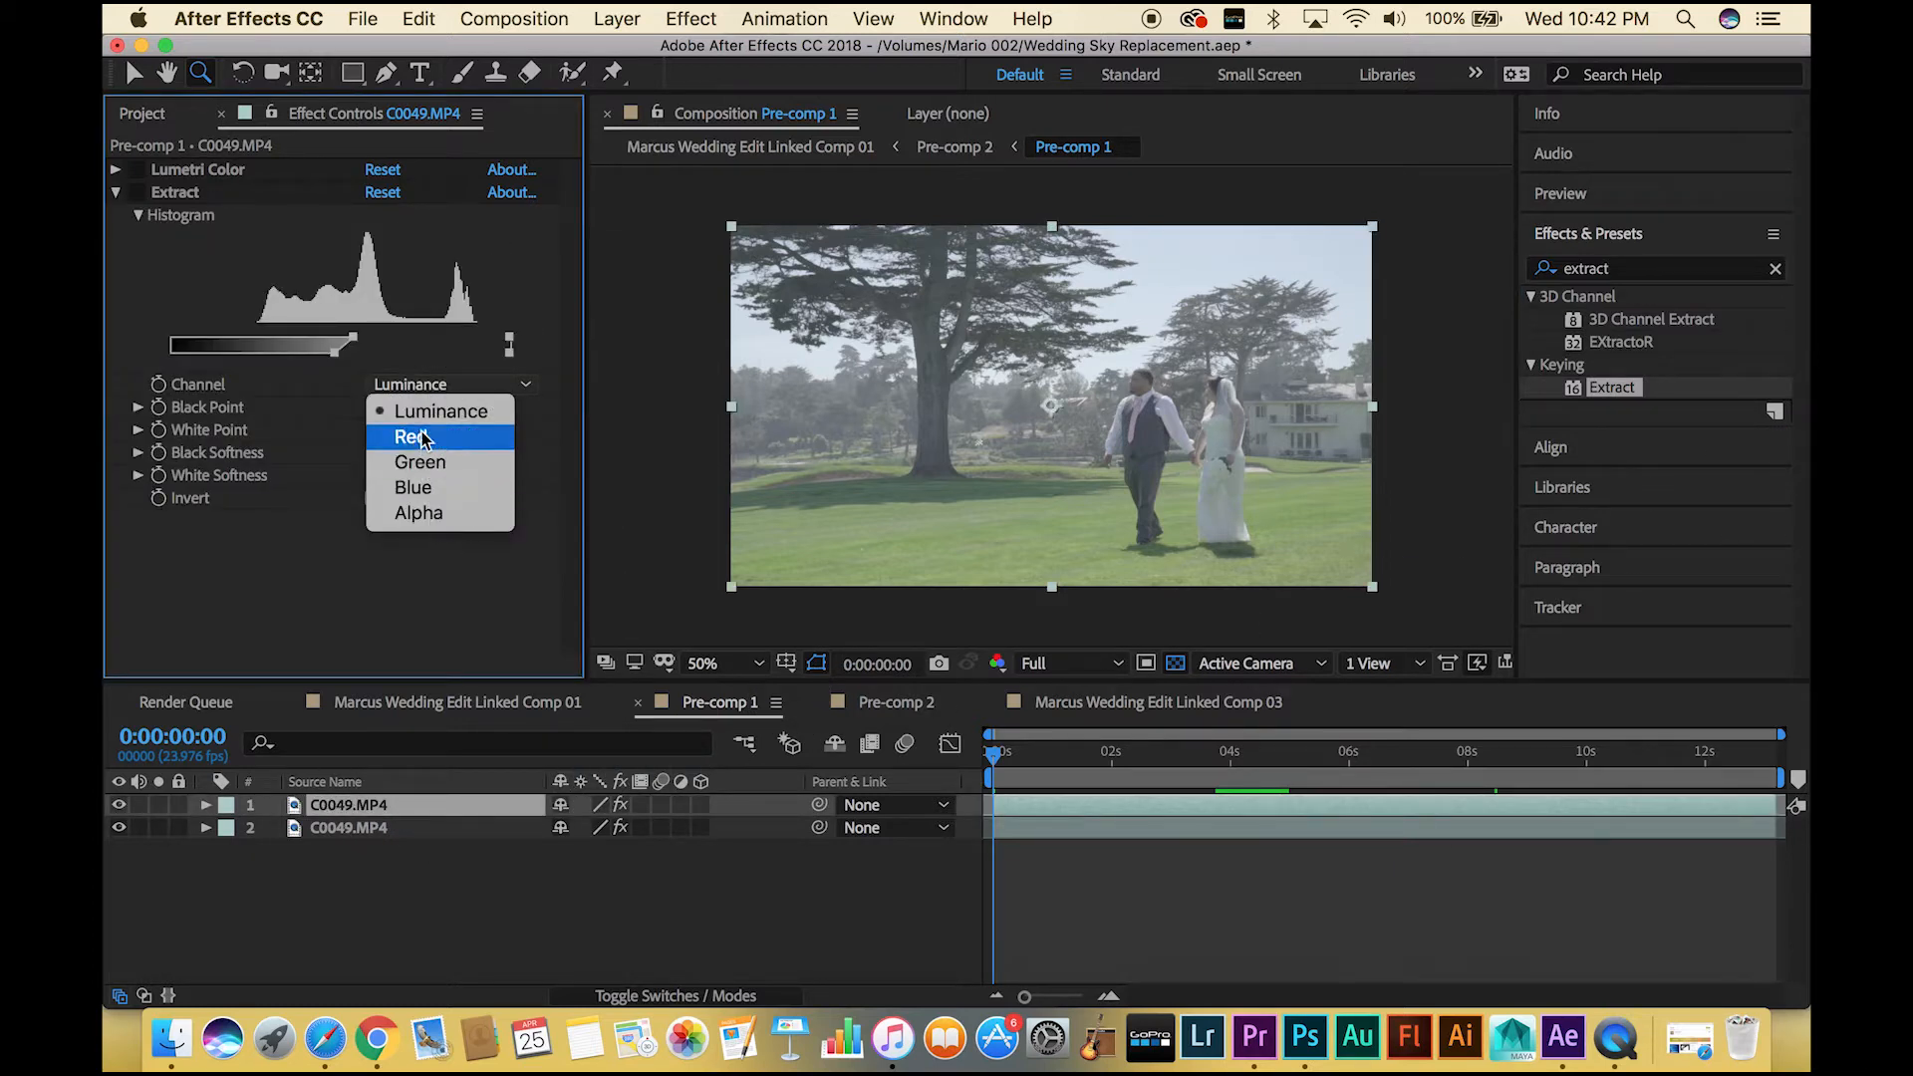
mouse_move(441, 412)
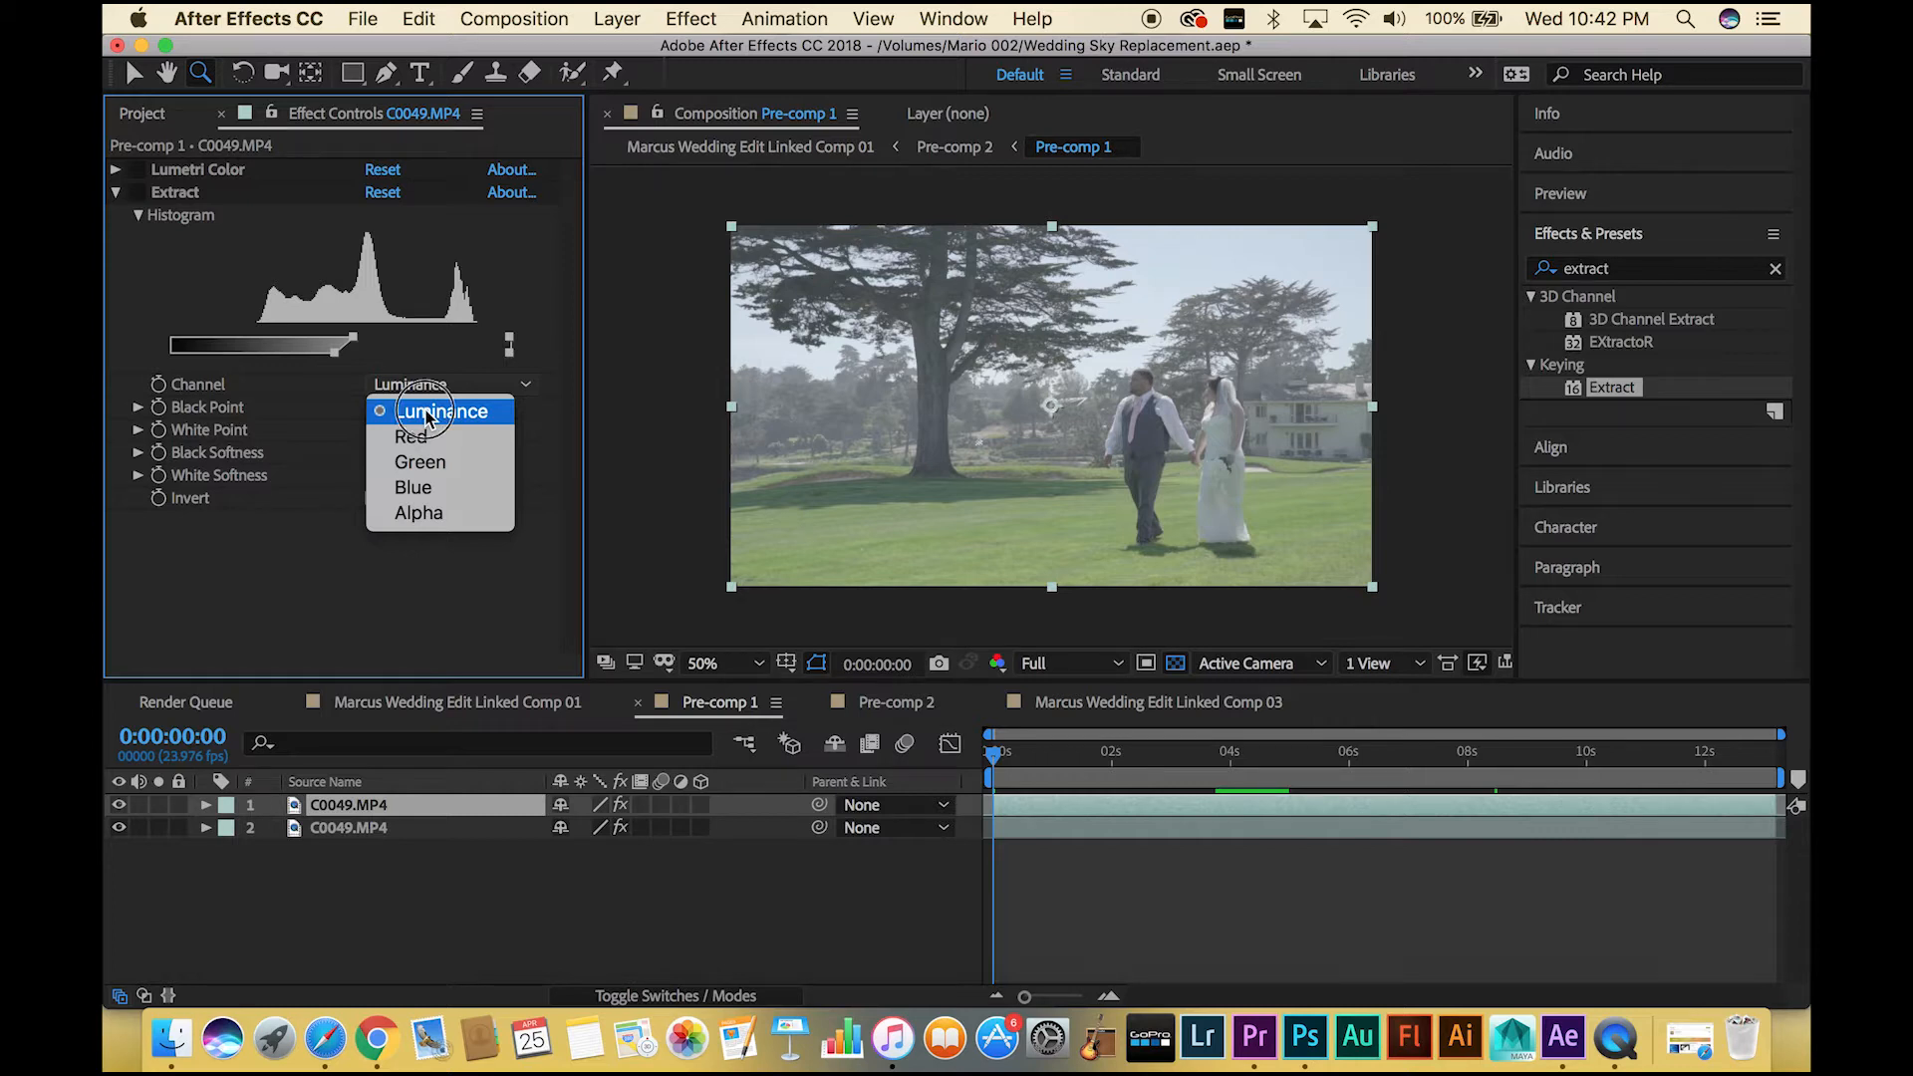
click(442, 411)
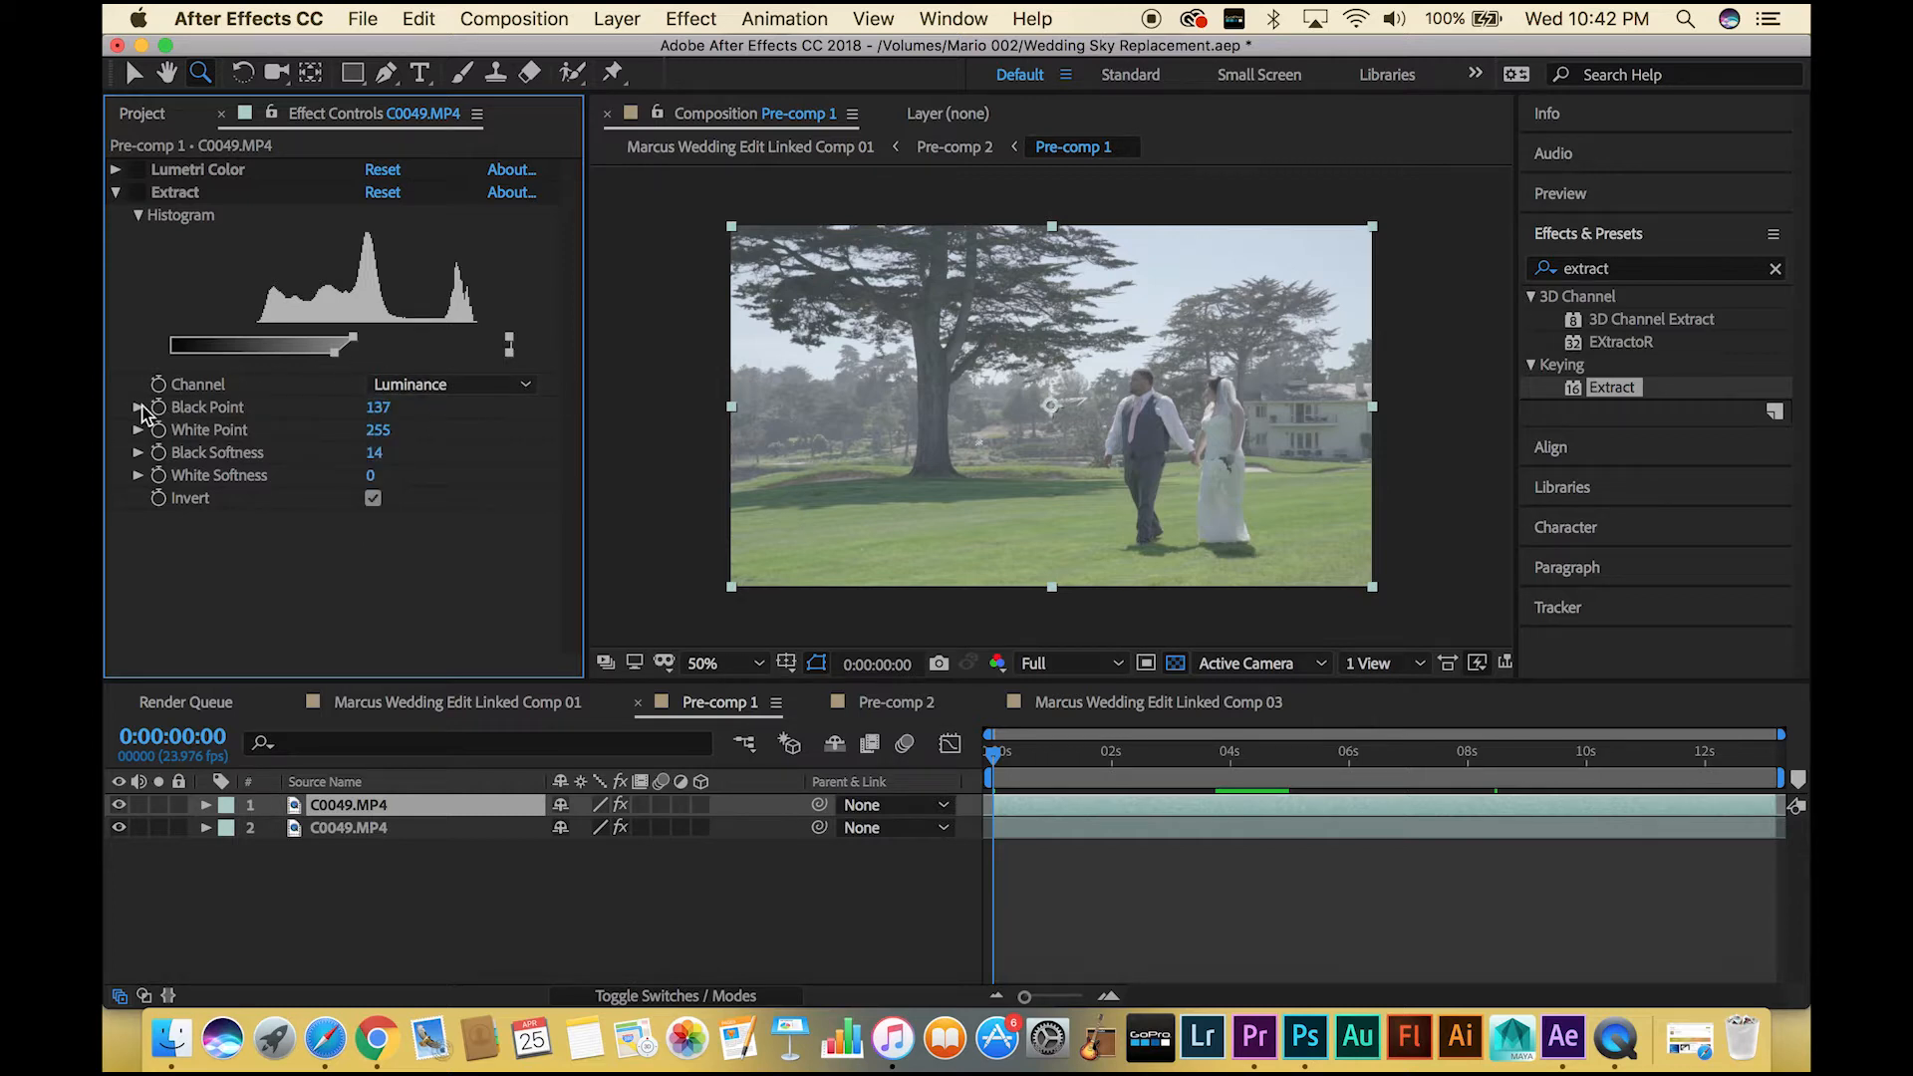
click(137, 406)
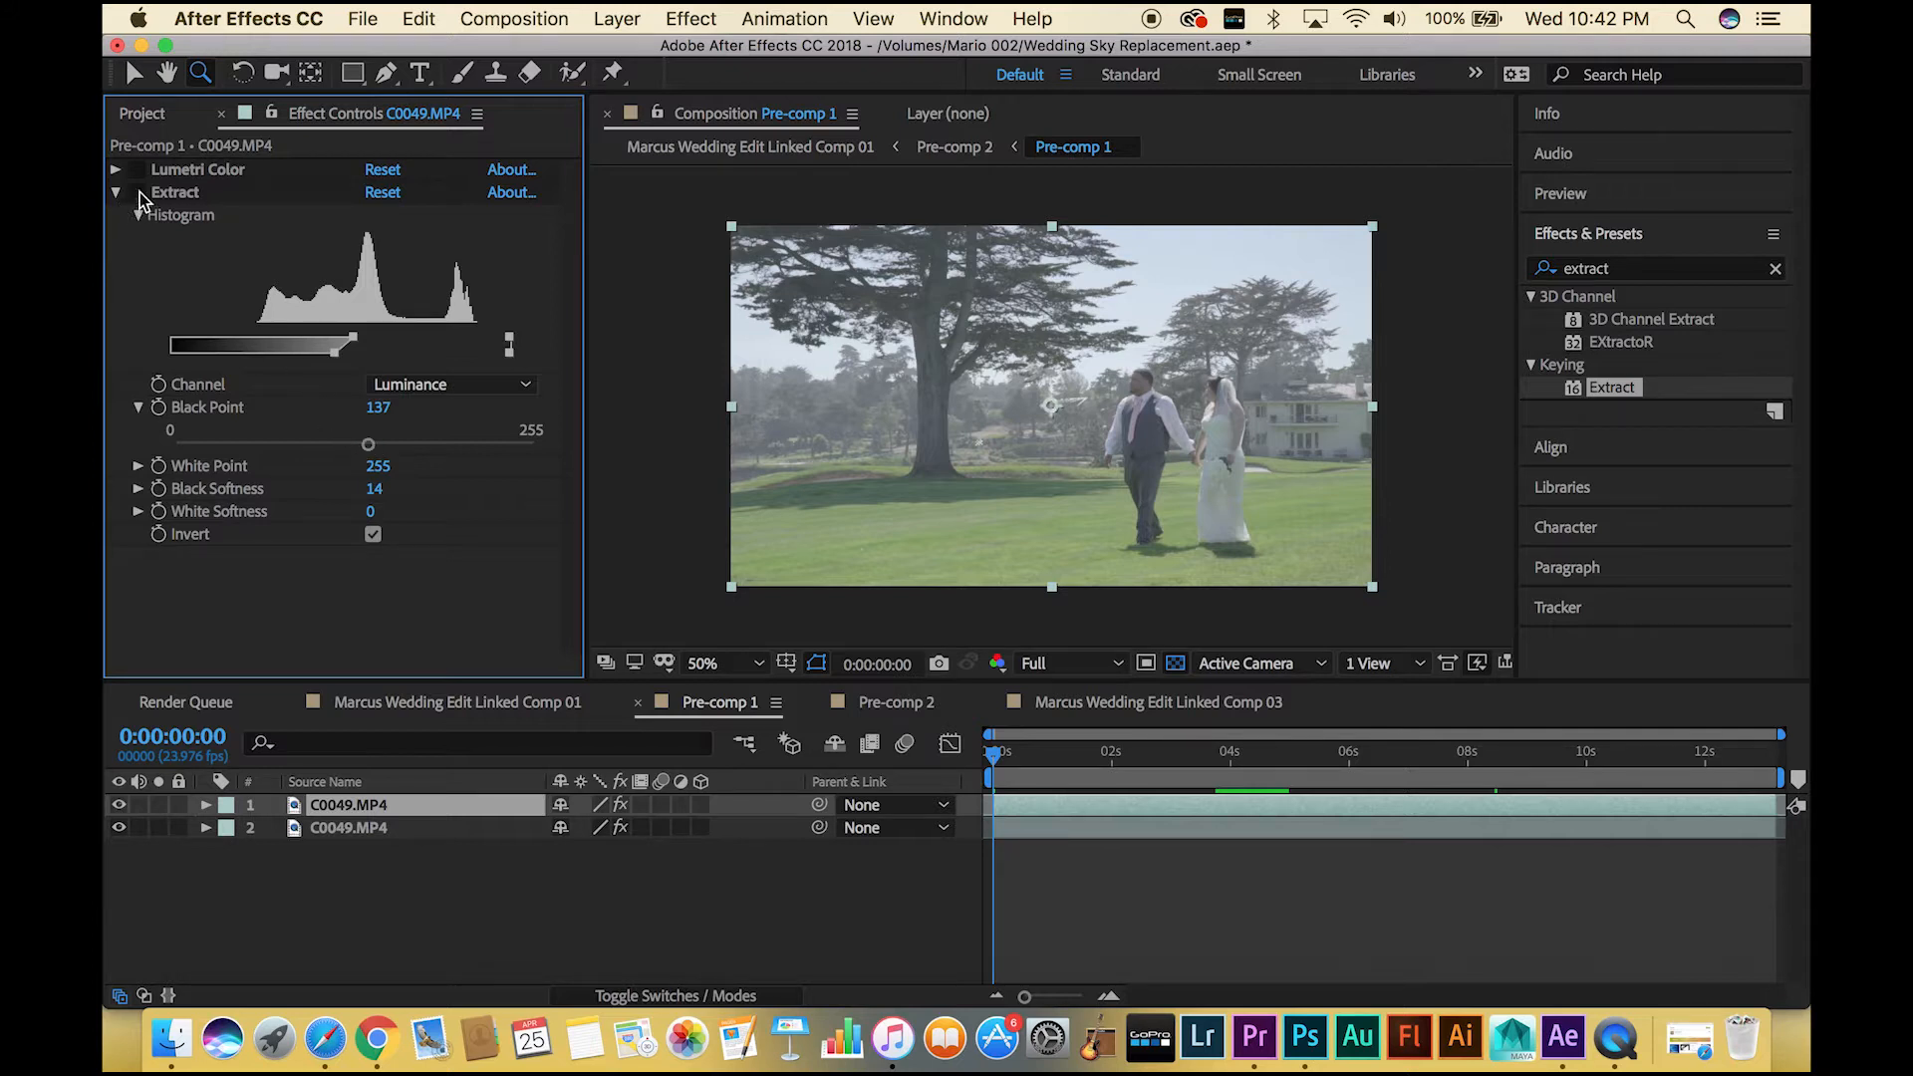
mouse_move(413, 415)
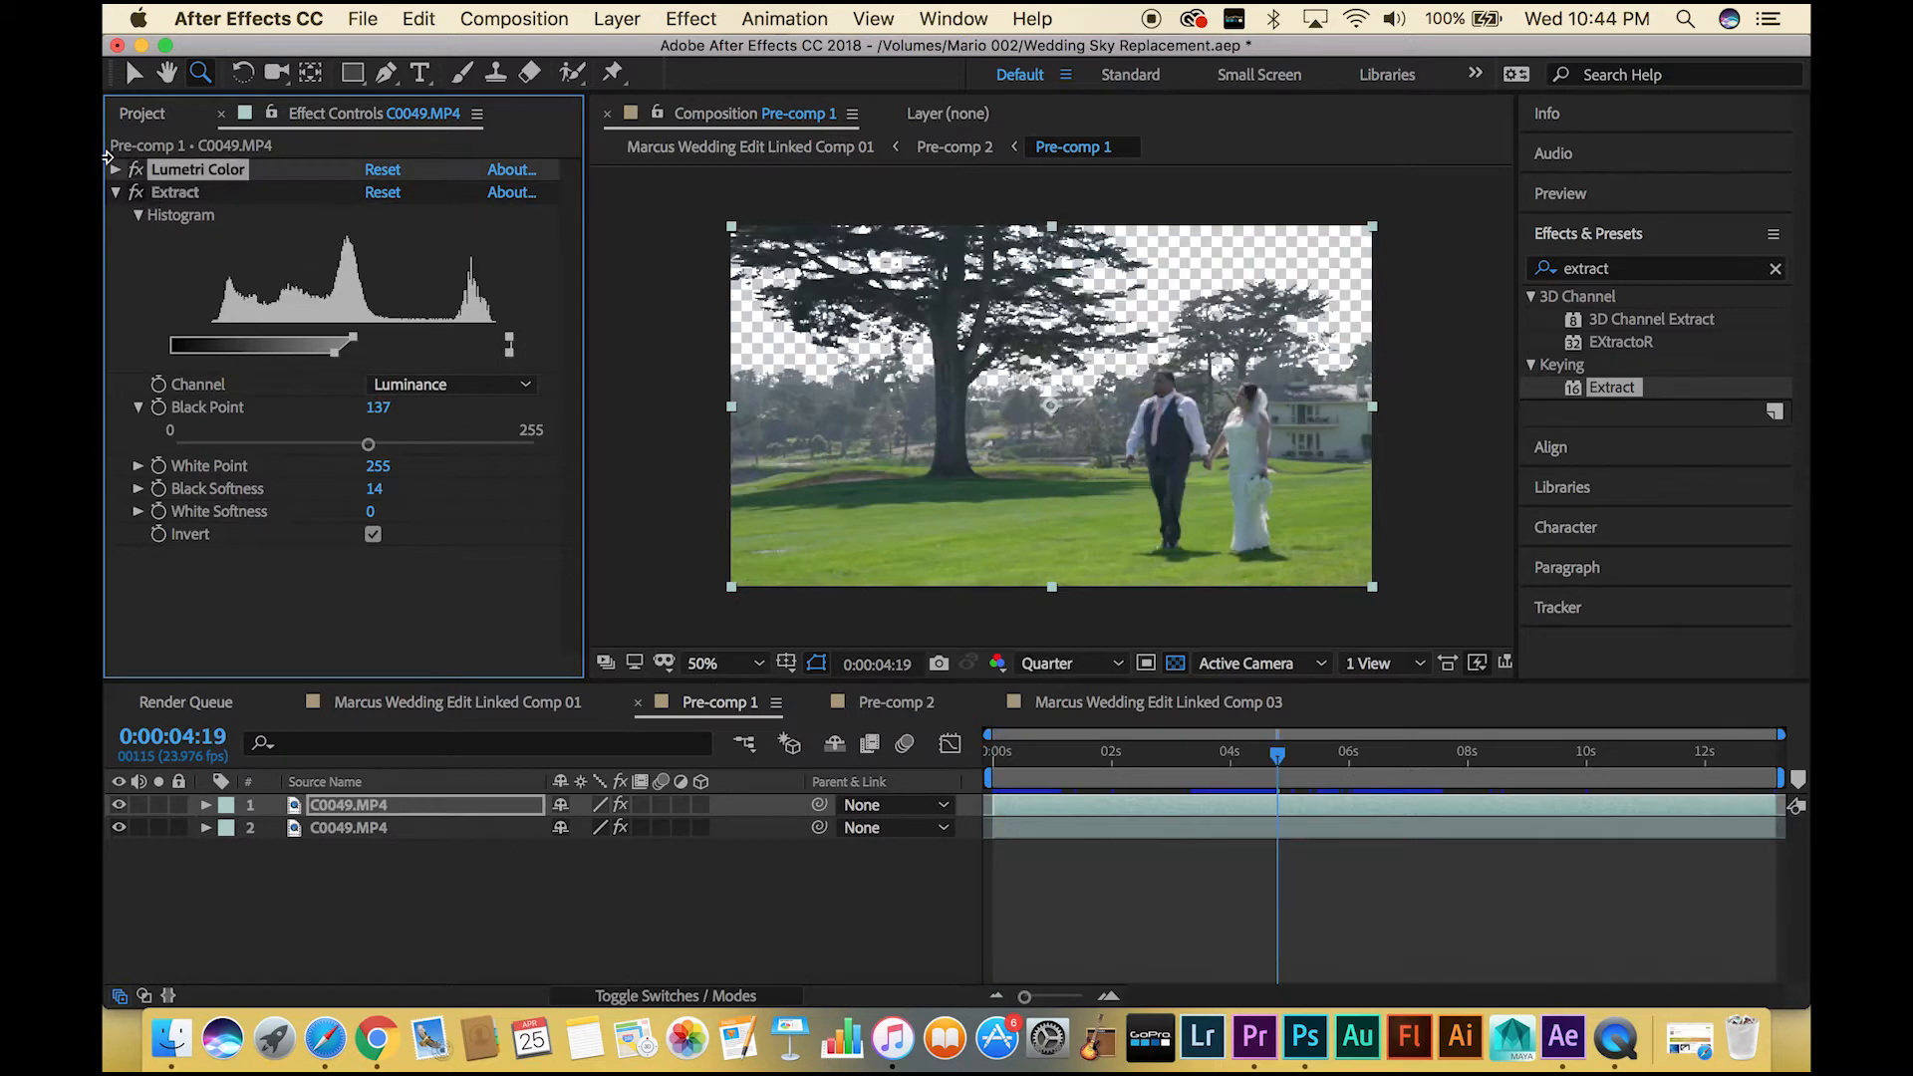
Review Lumetri Color's Basic Correction values, then add a second Extract effect
click(115, 192)
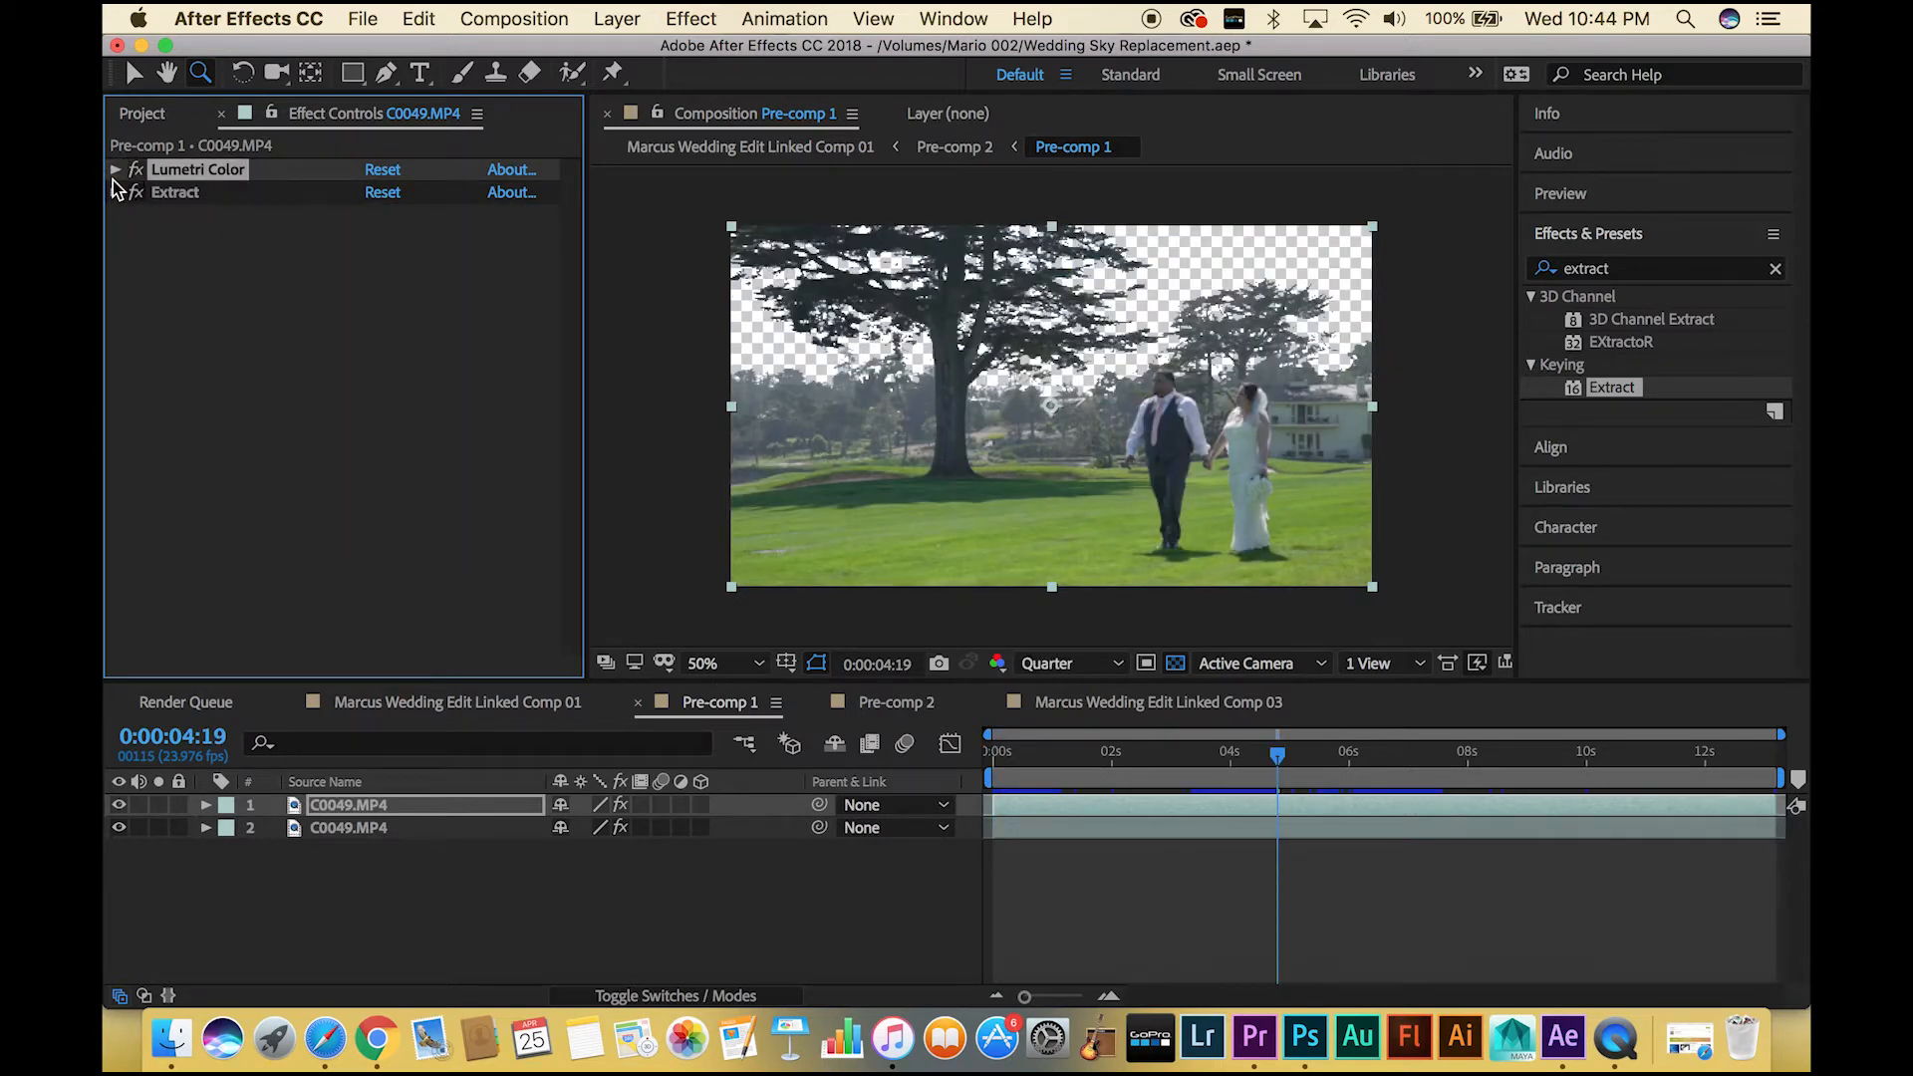
click(115, 168)
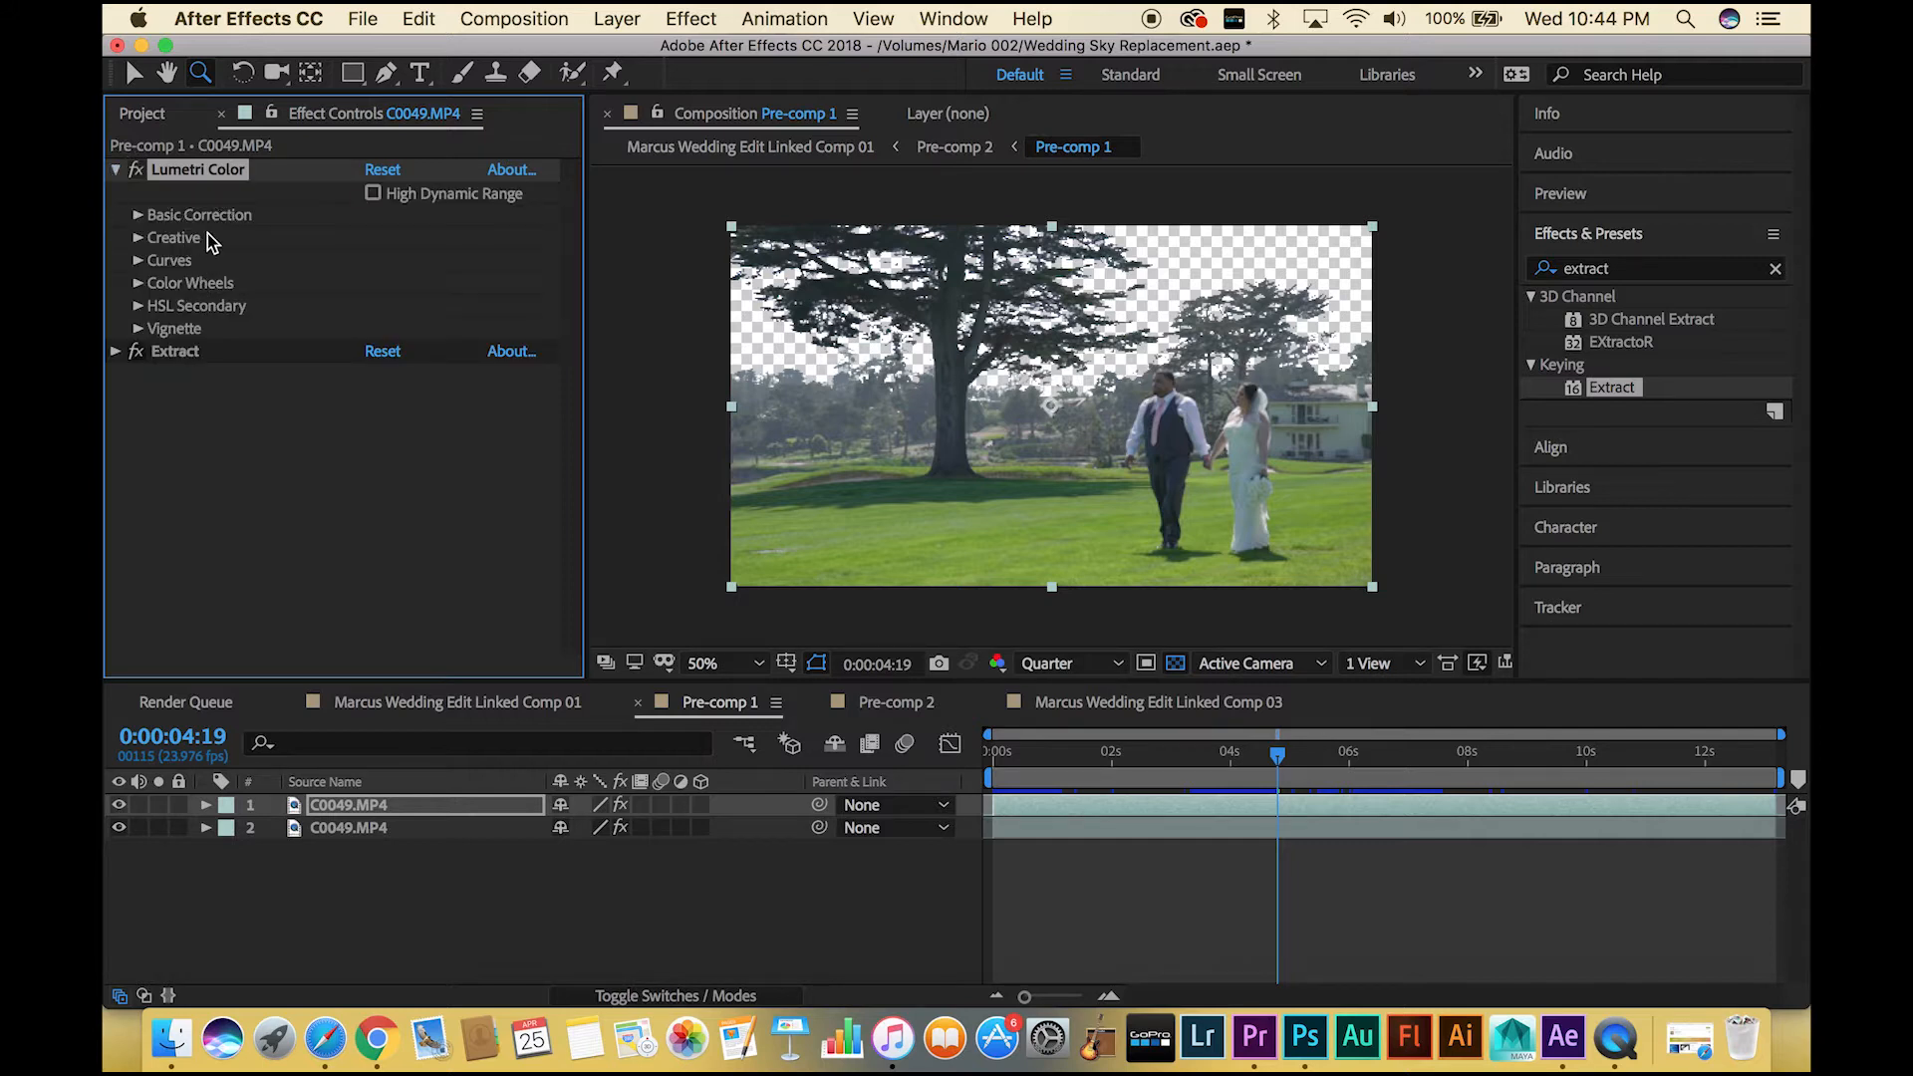
click(137, 215)
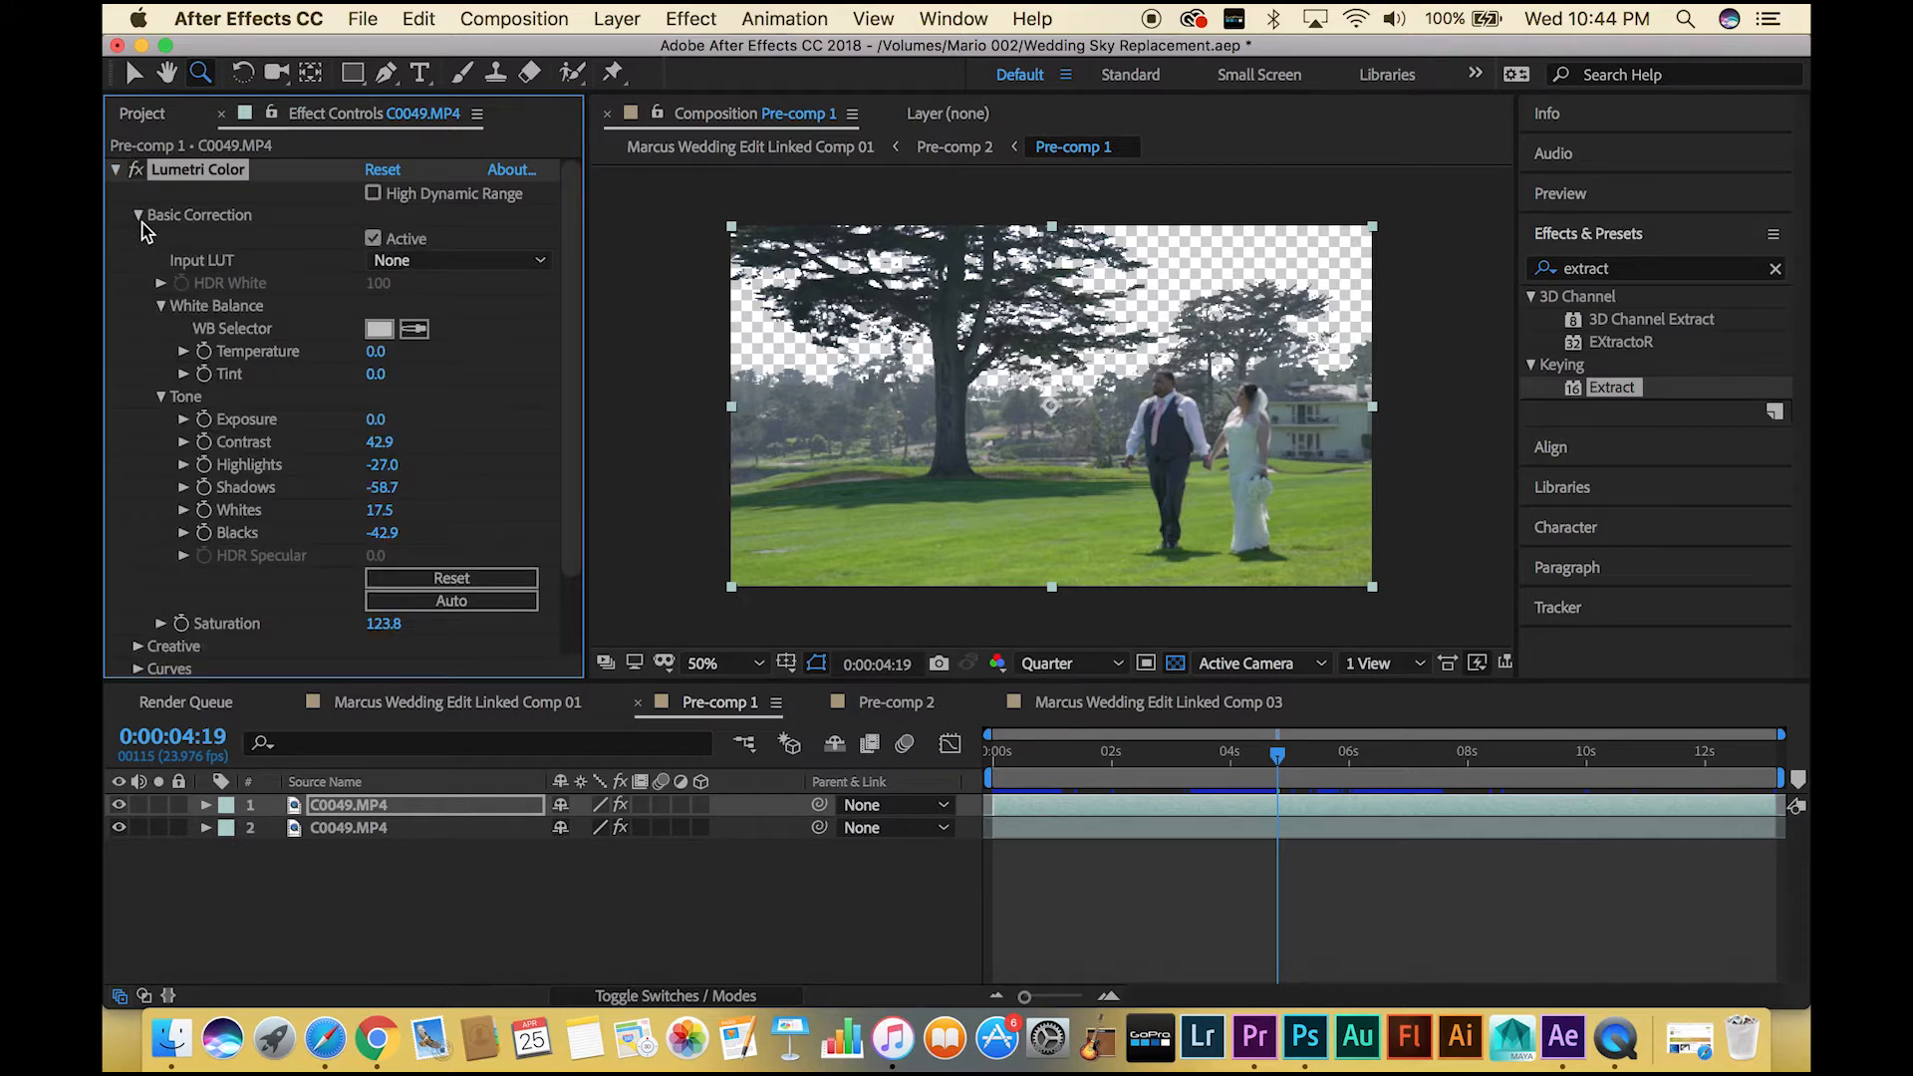
click(137, 216)
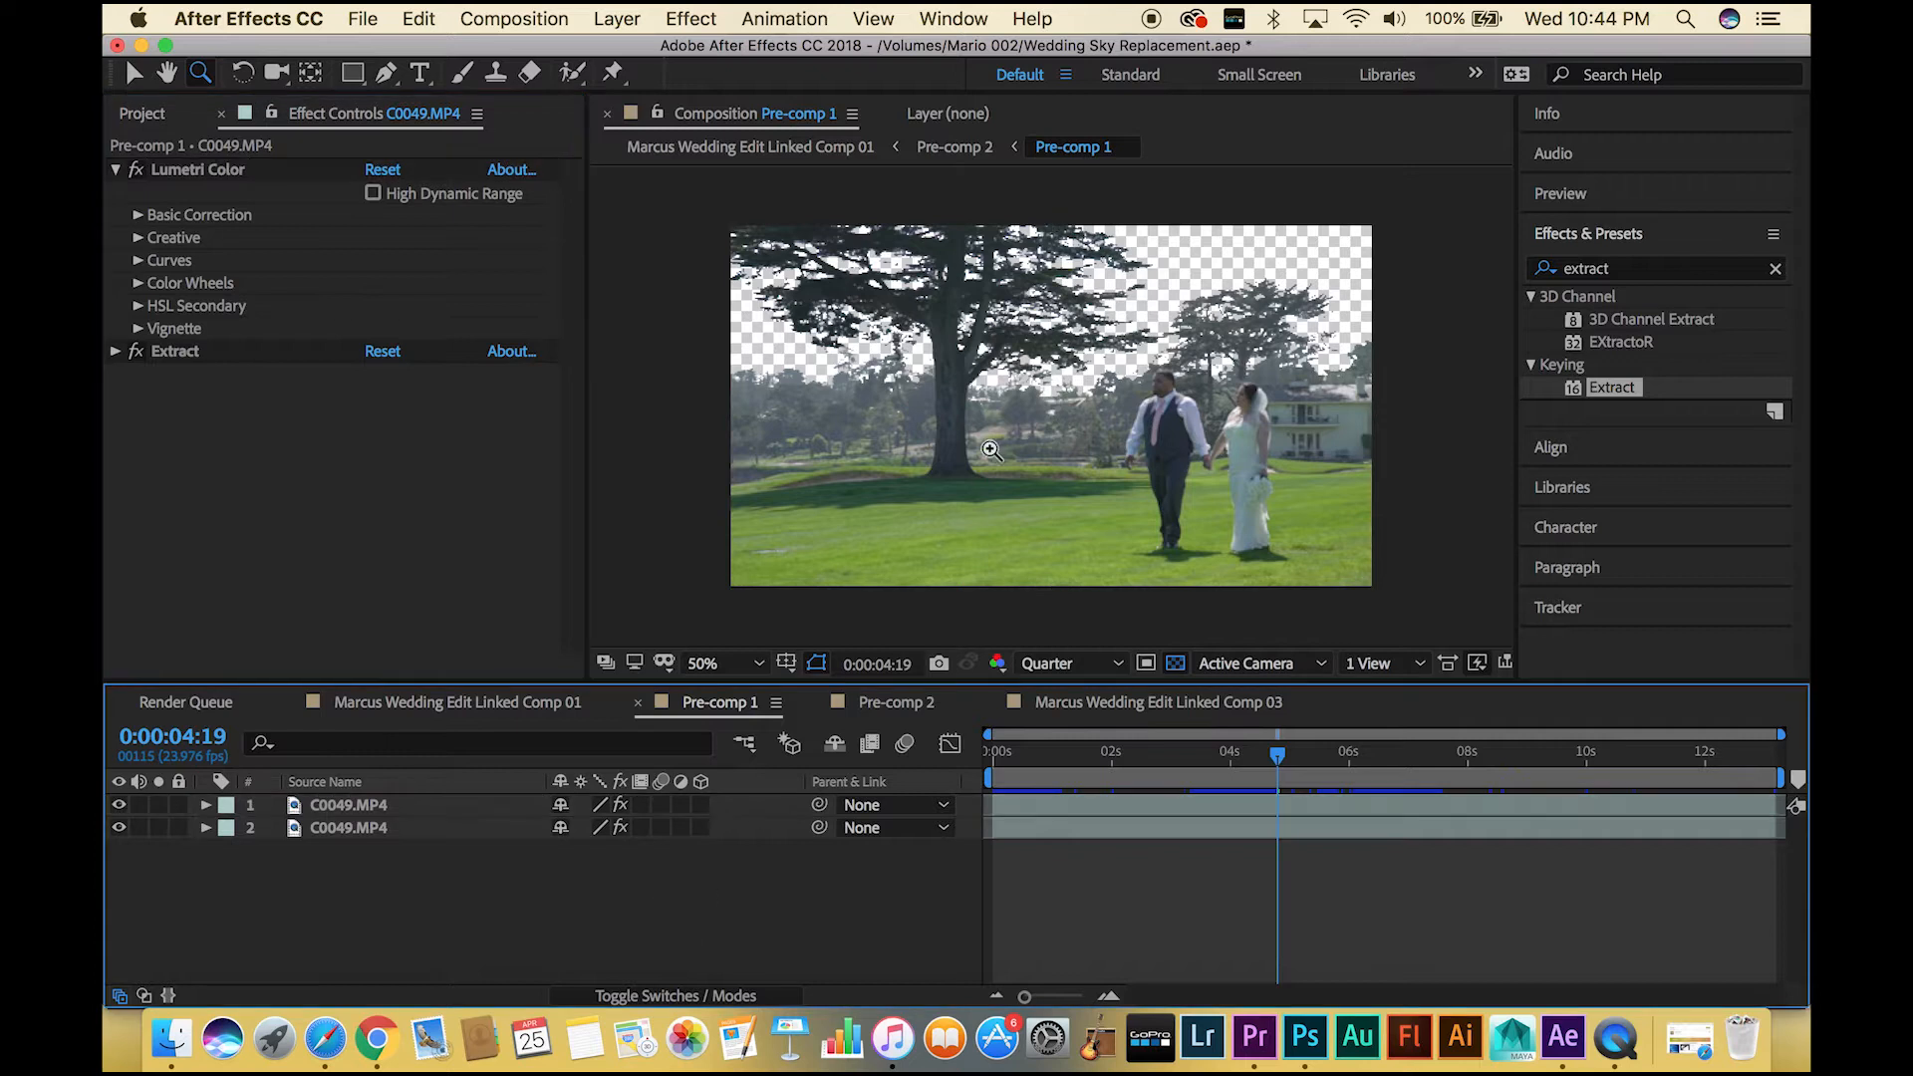
mouse_move(1056, 570)
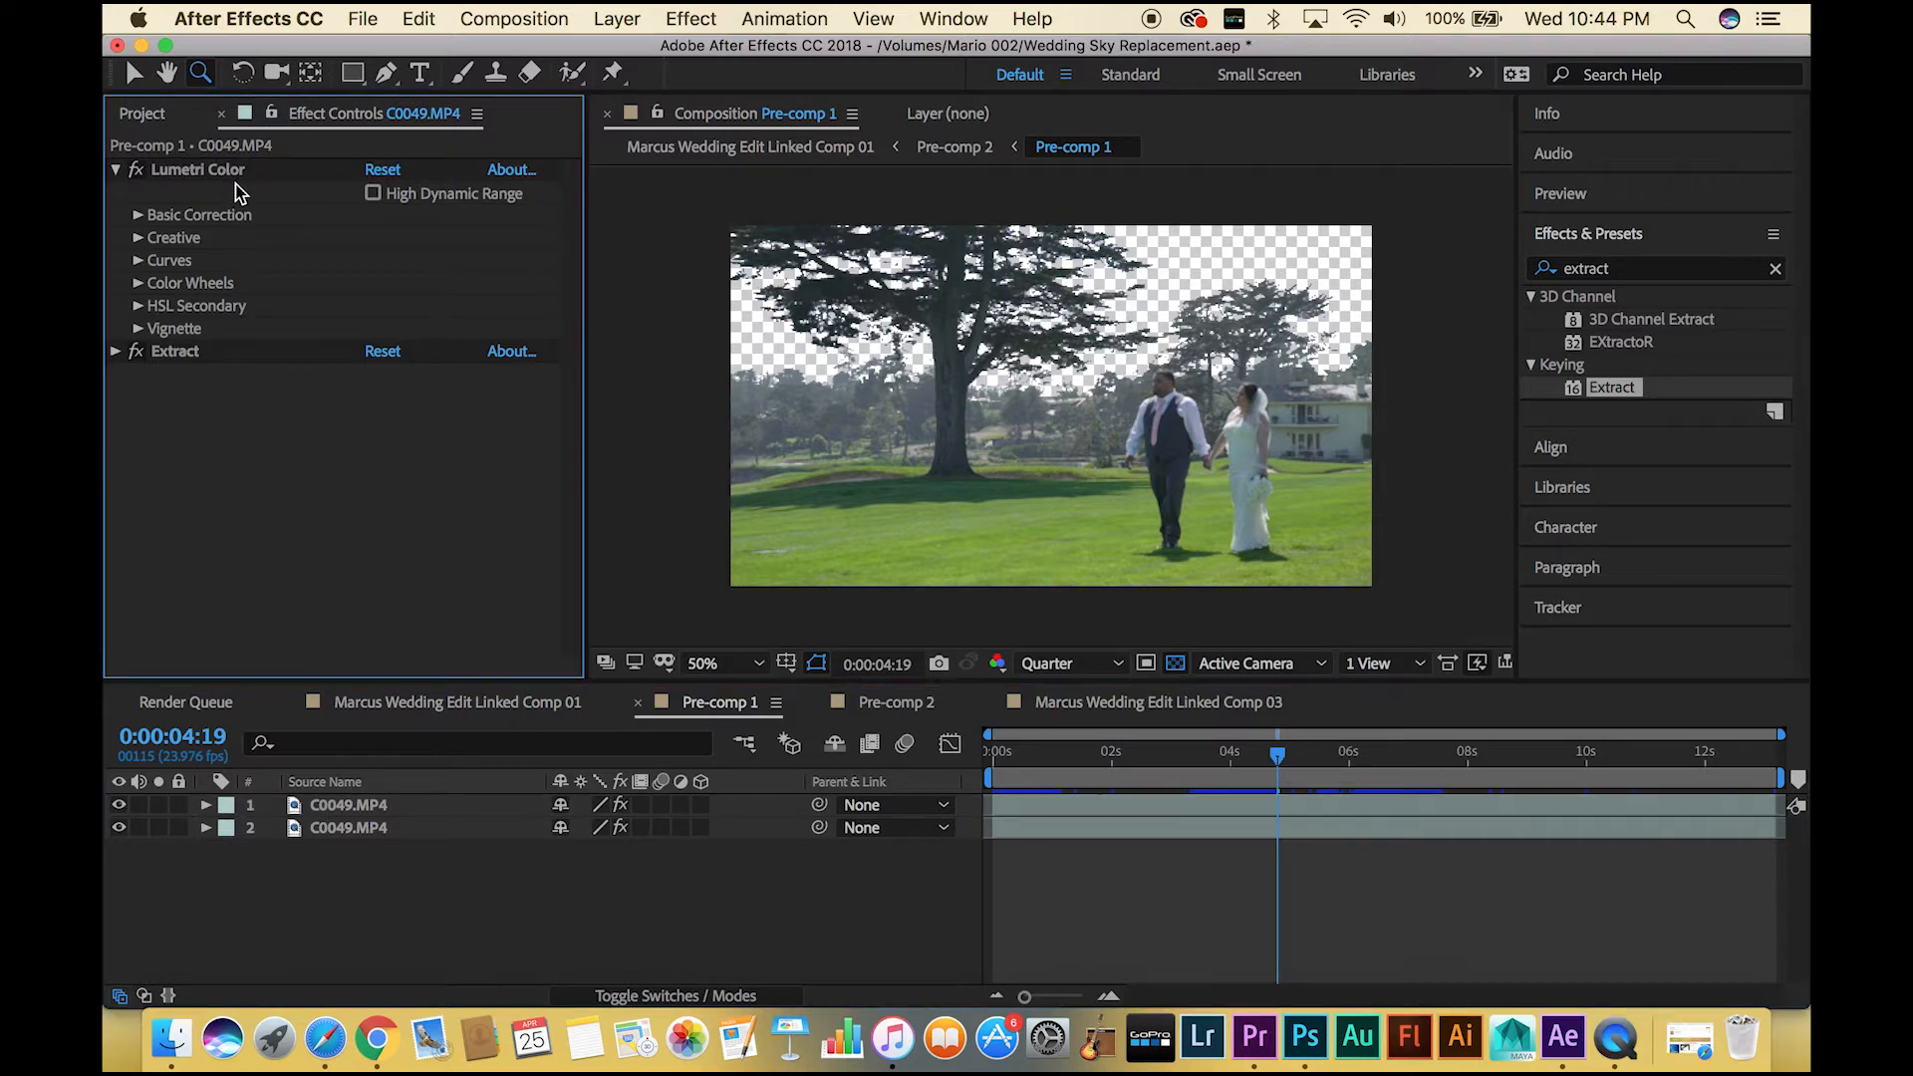
click(349, 827)
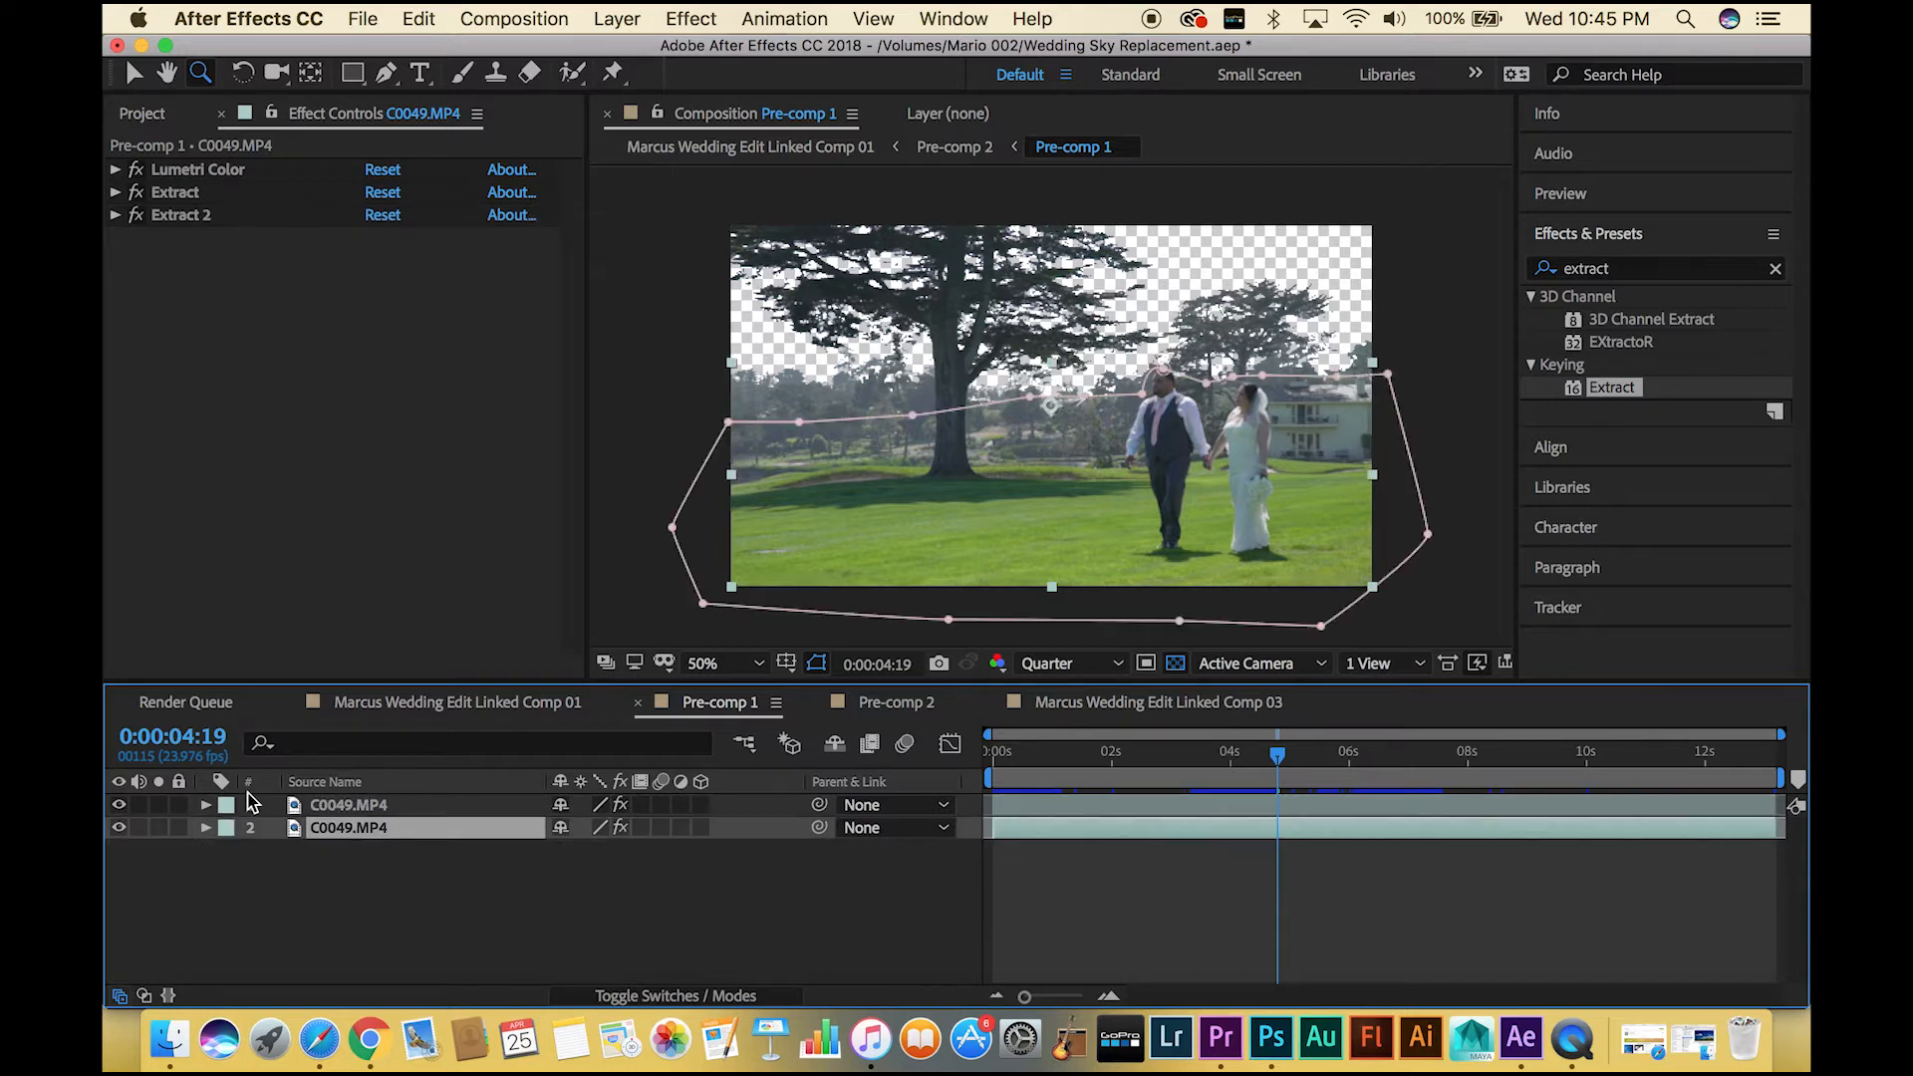
click(120, 804)
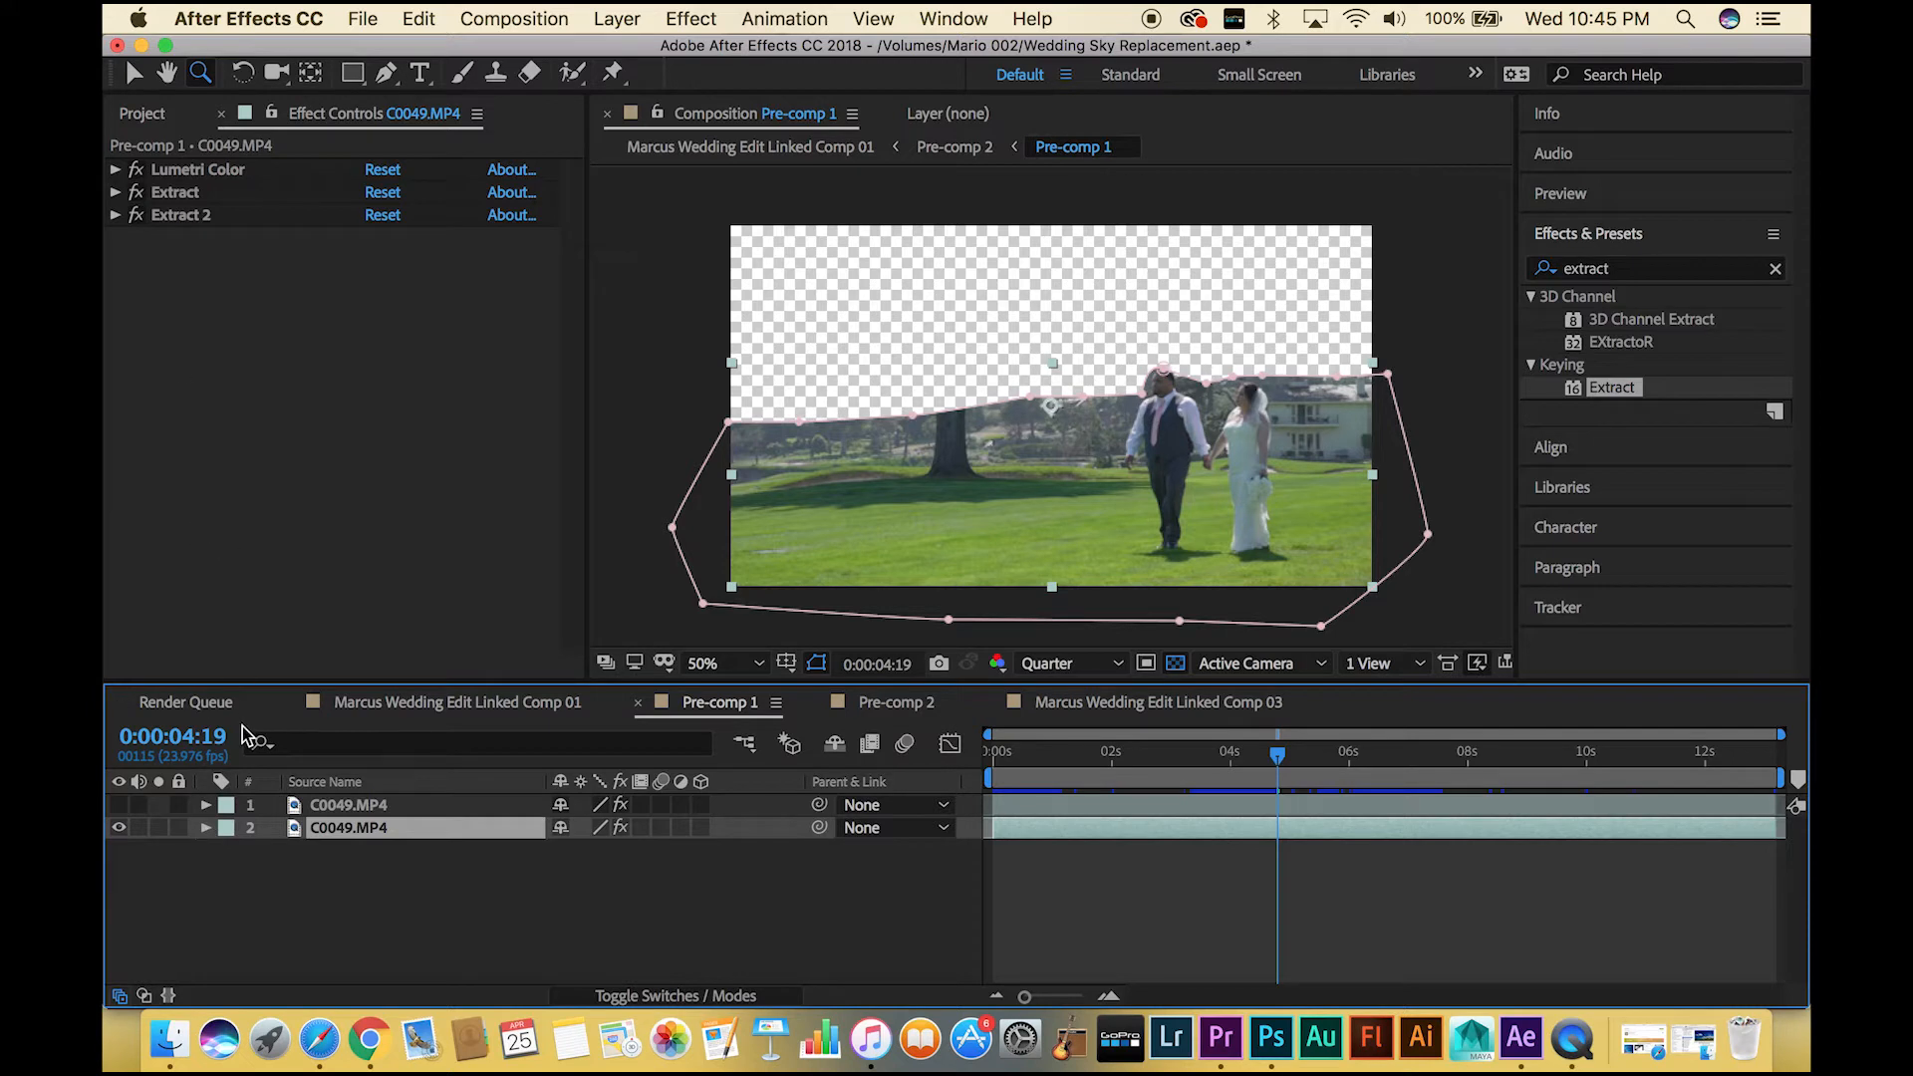
click(206, 827)
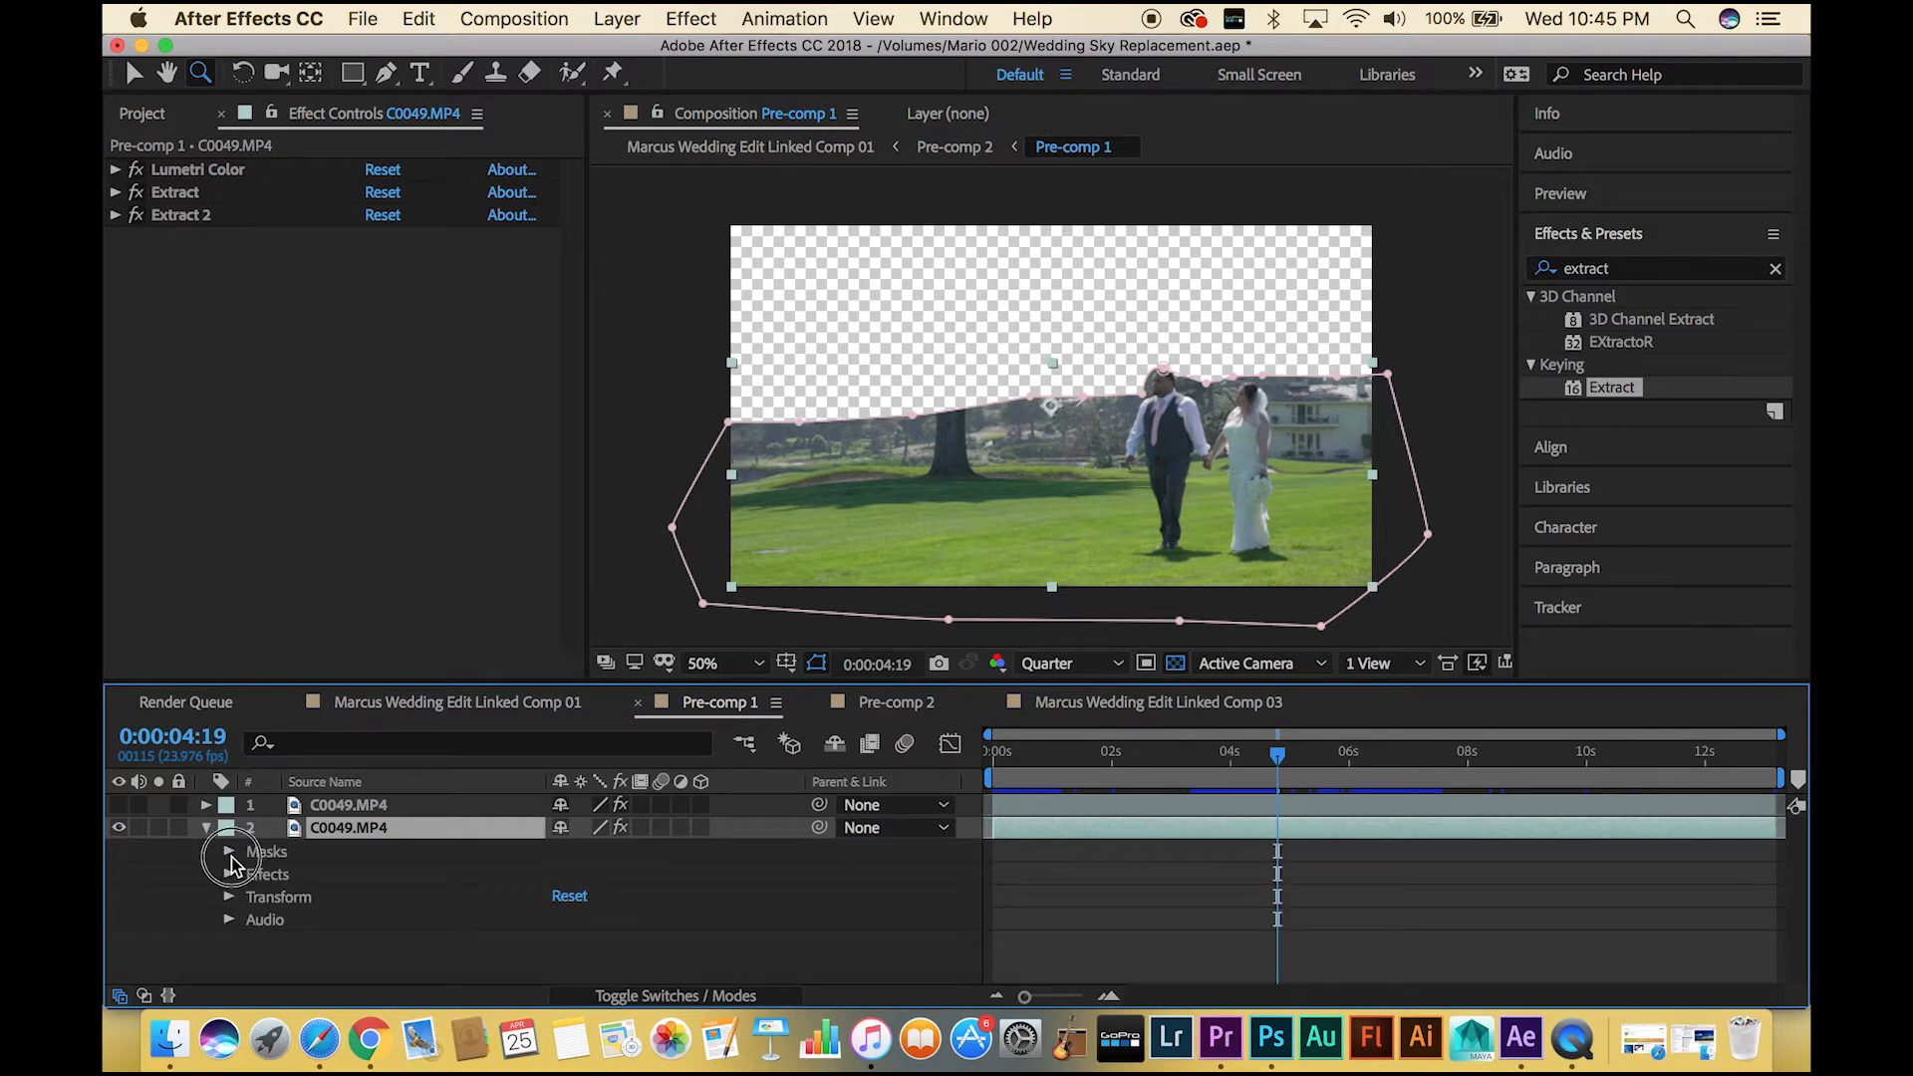
click(228, 850)
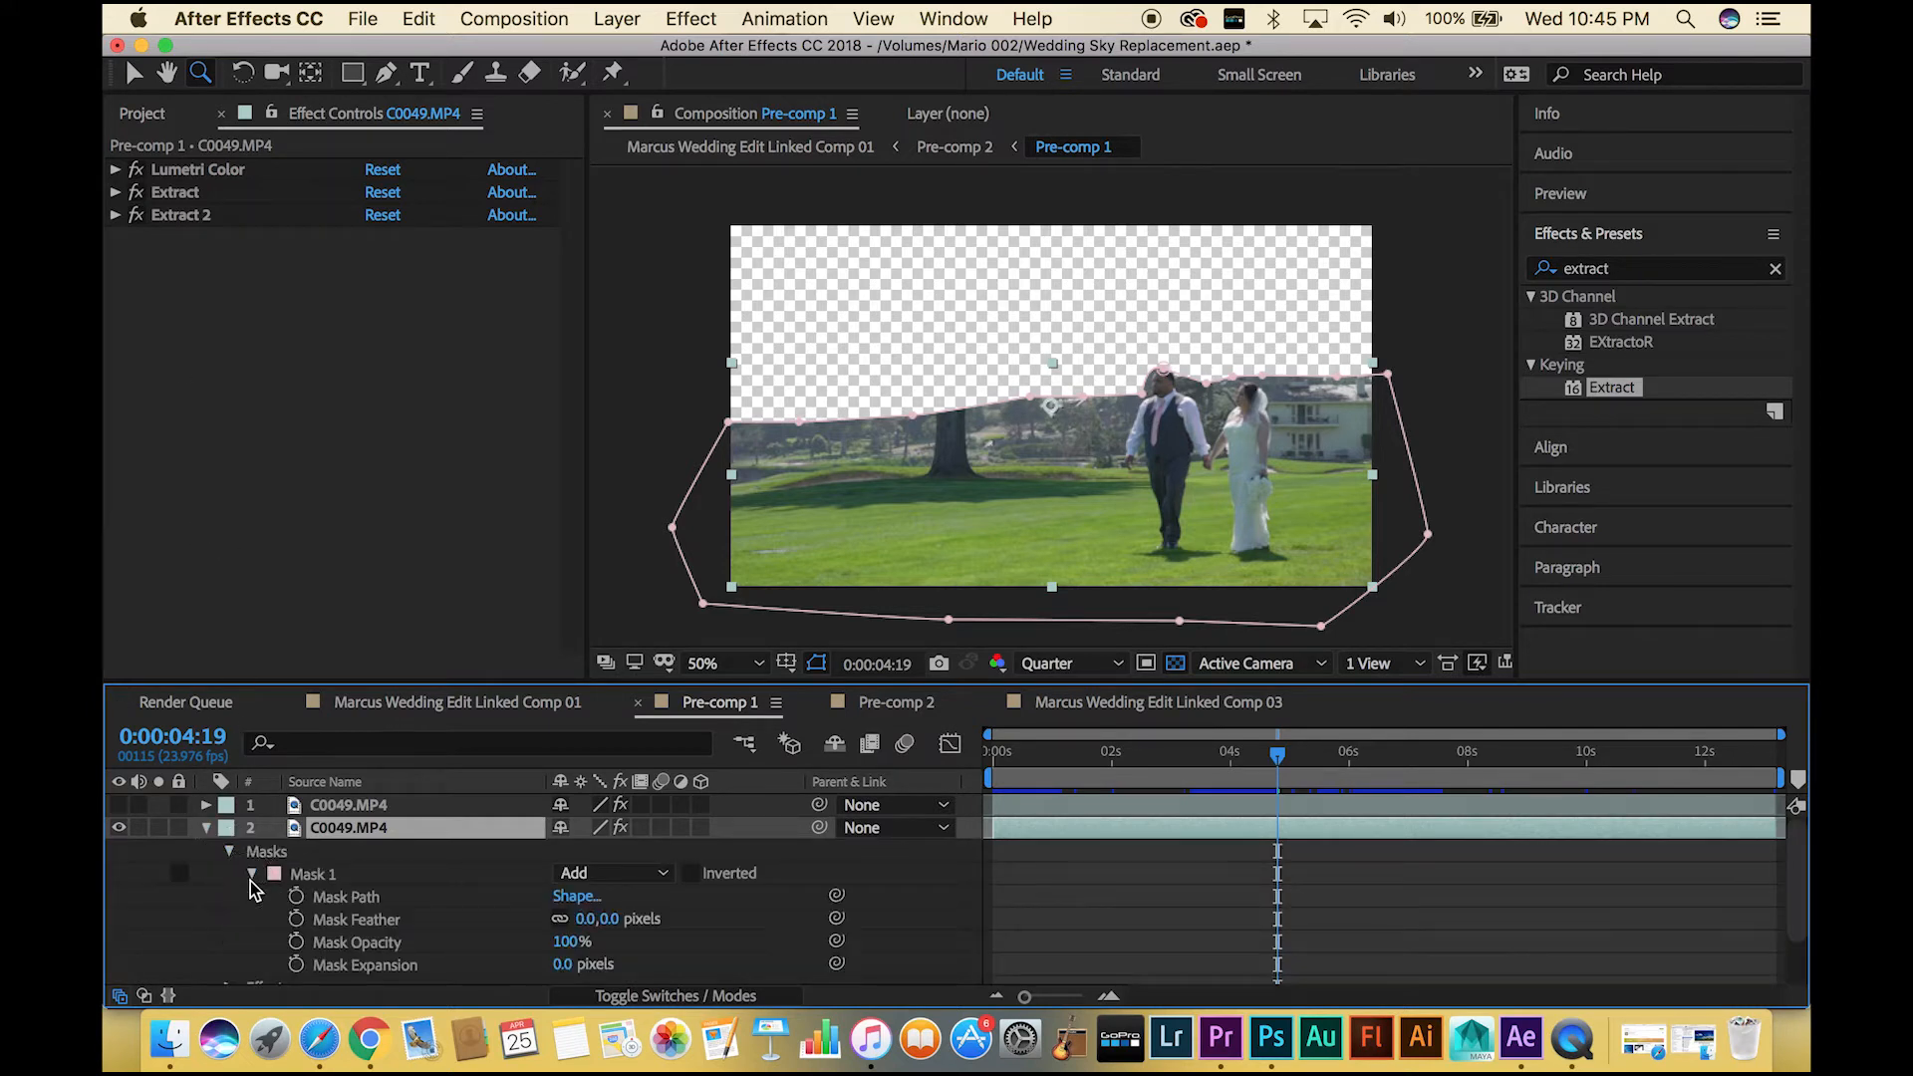
click(384, 75)
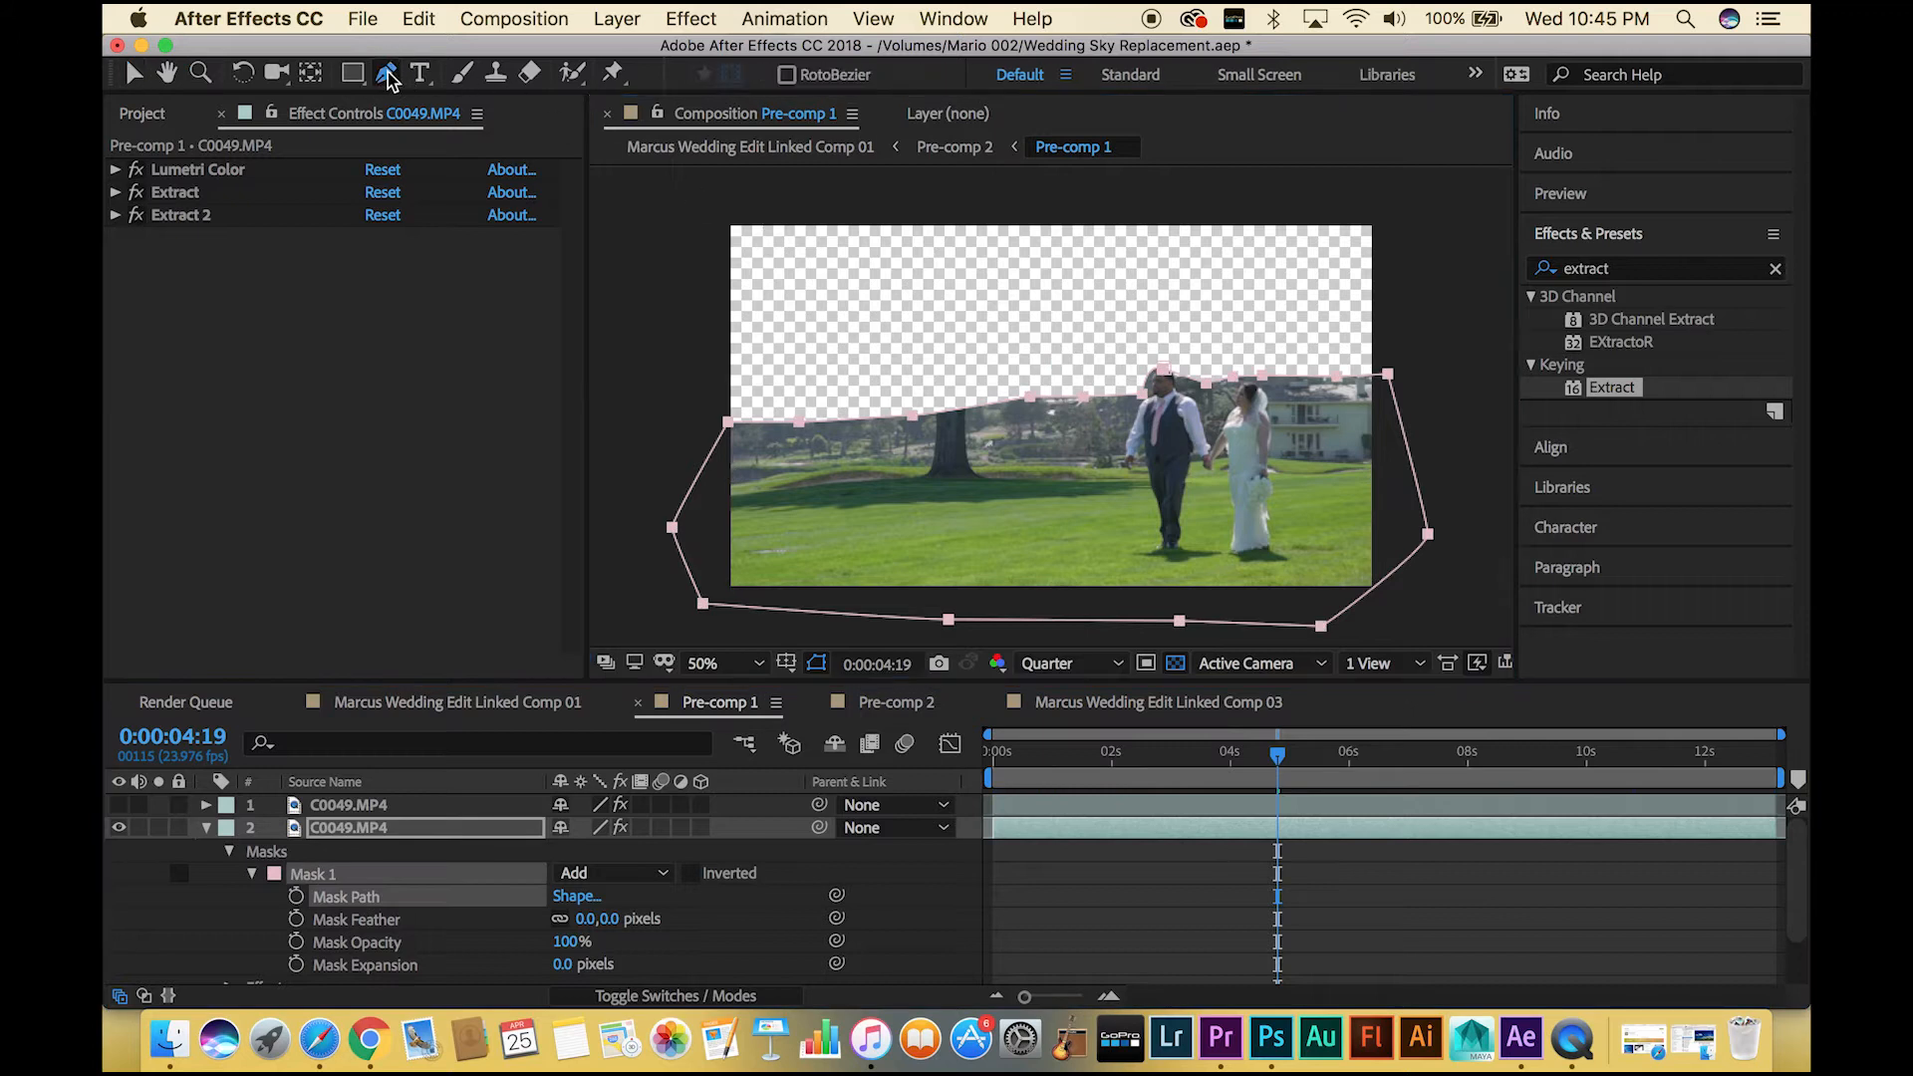
mouse_move(745, 439)
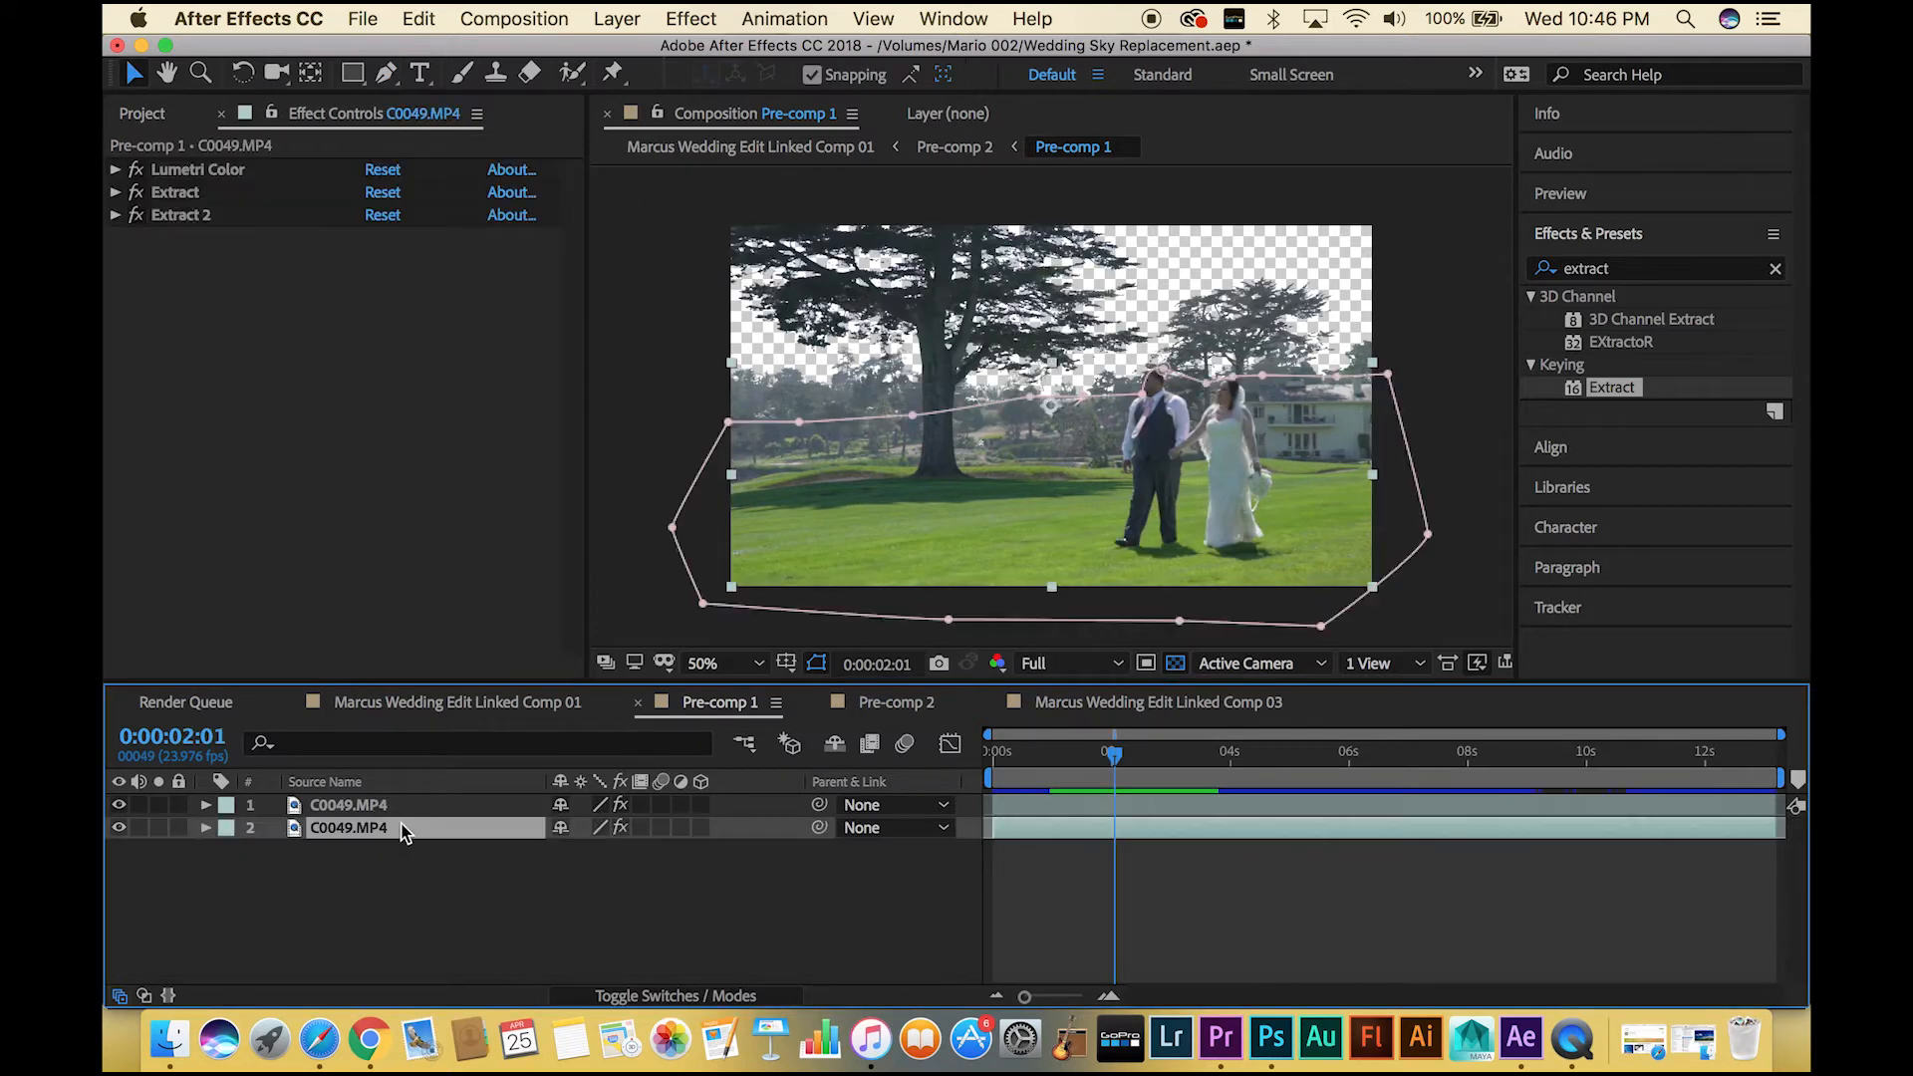
Import the 4K cloudy sky footage and place Pre-comp 1 above it in Pre-comp 2
right_click(348, 827)
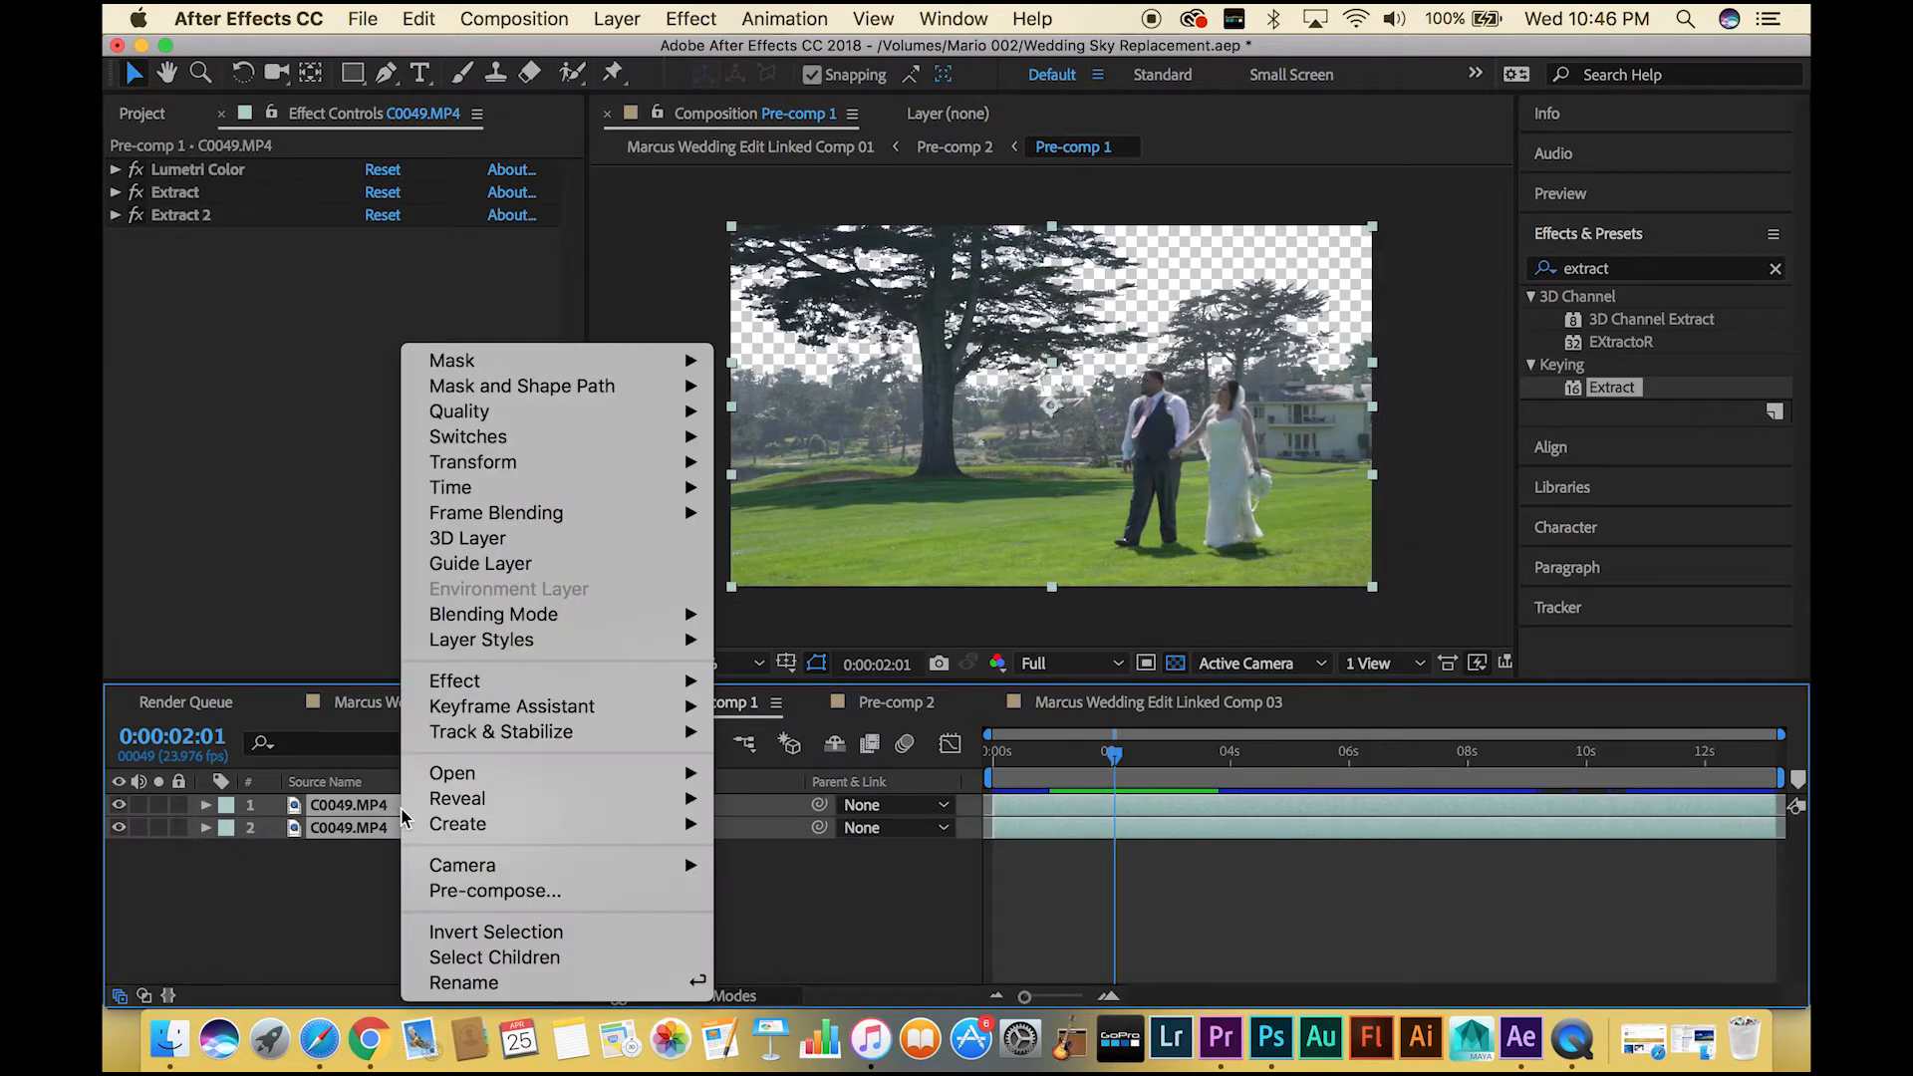
mouse_move(290, 891)
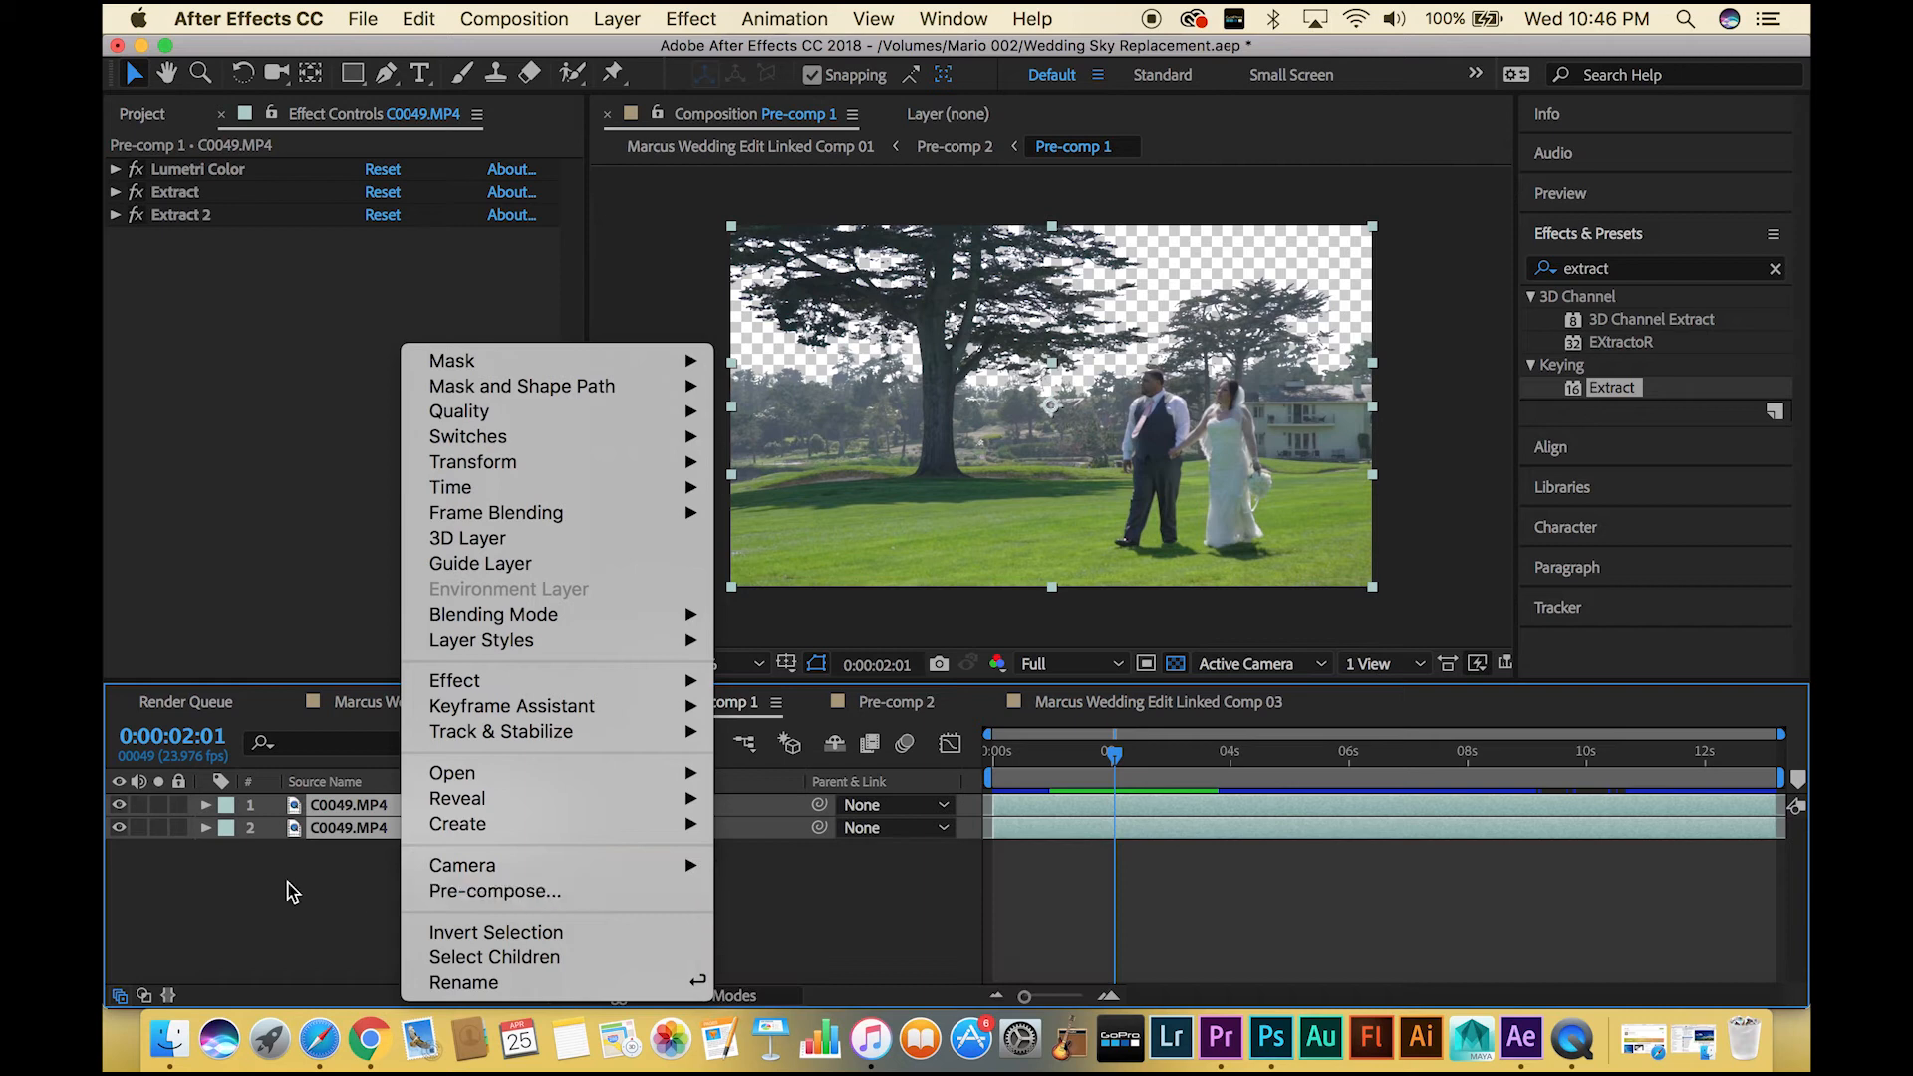
click(169, 1039)
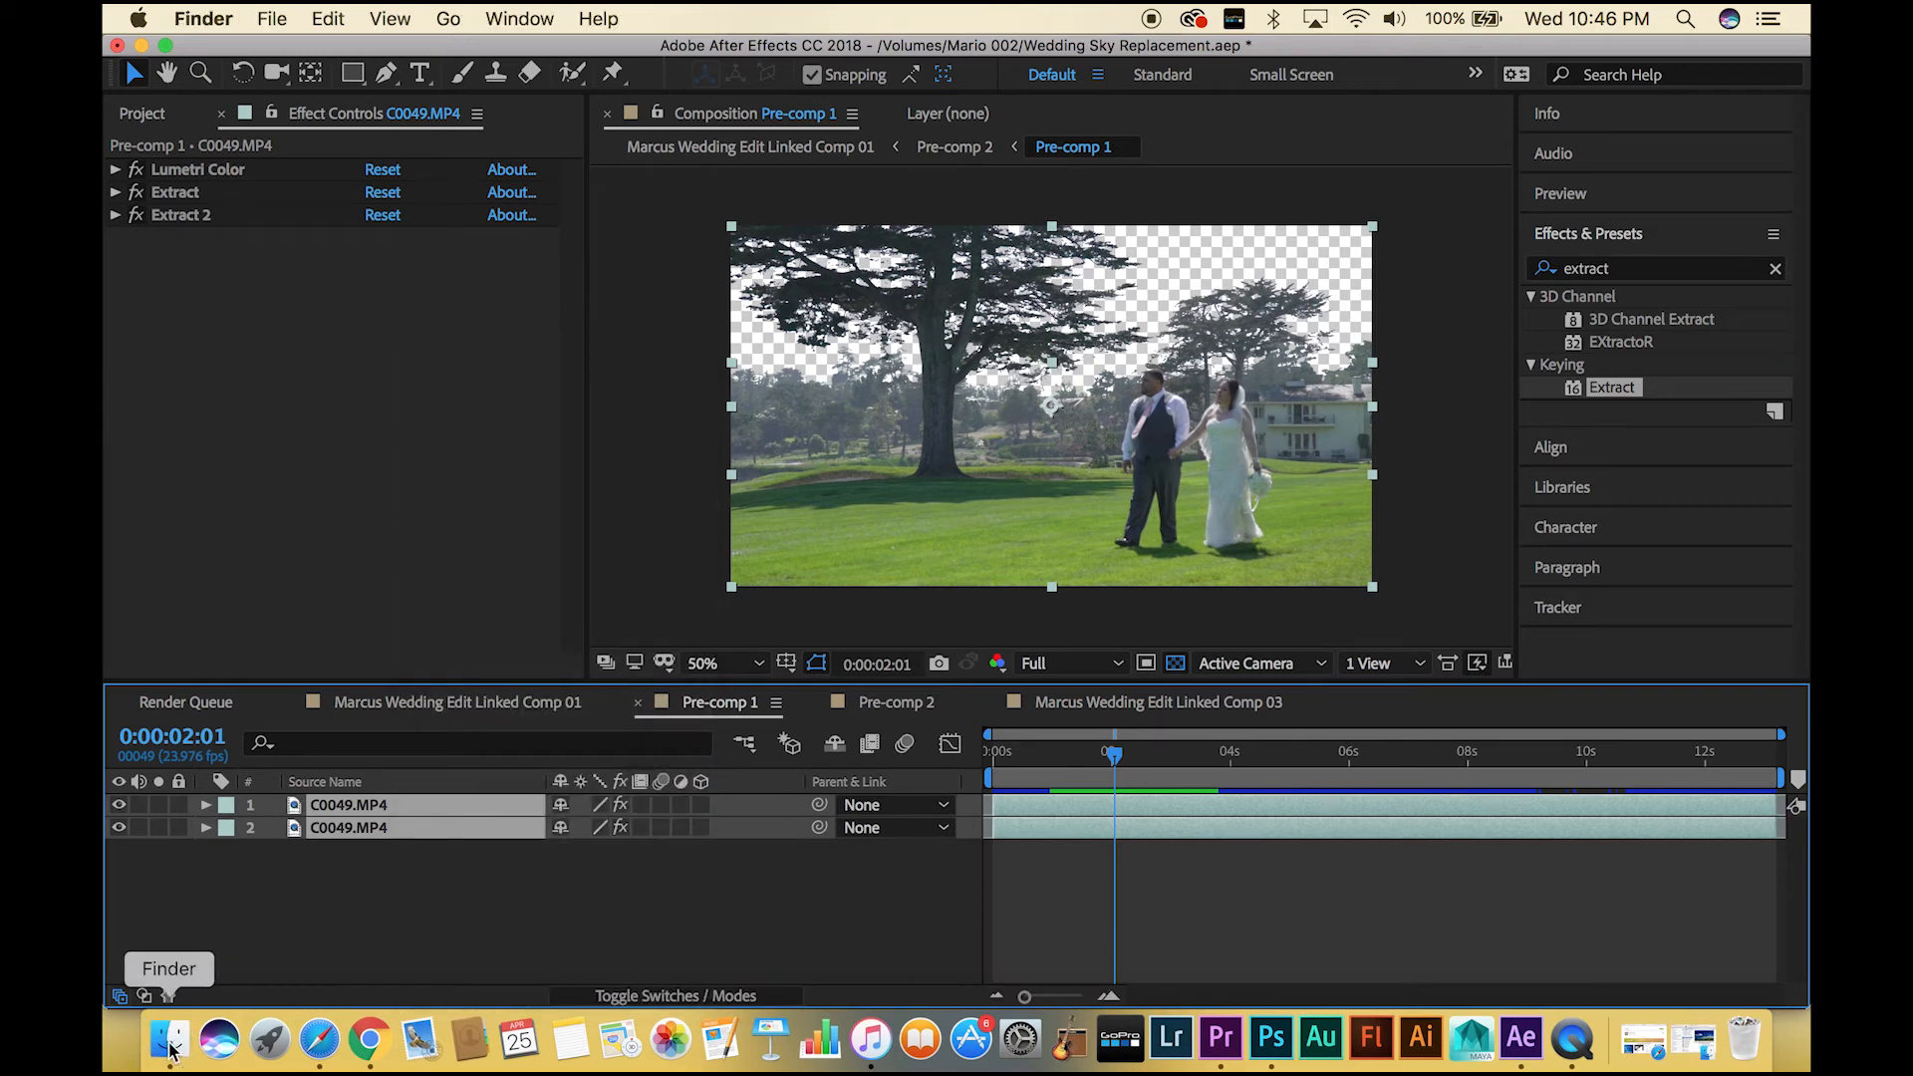
click(170, 1038)
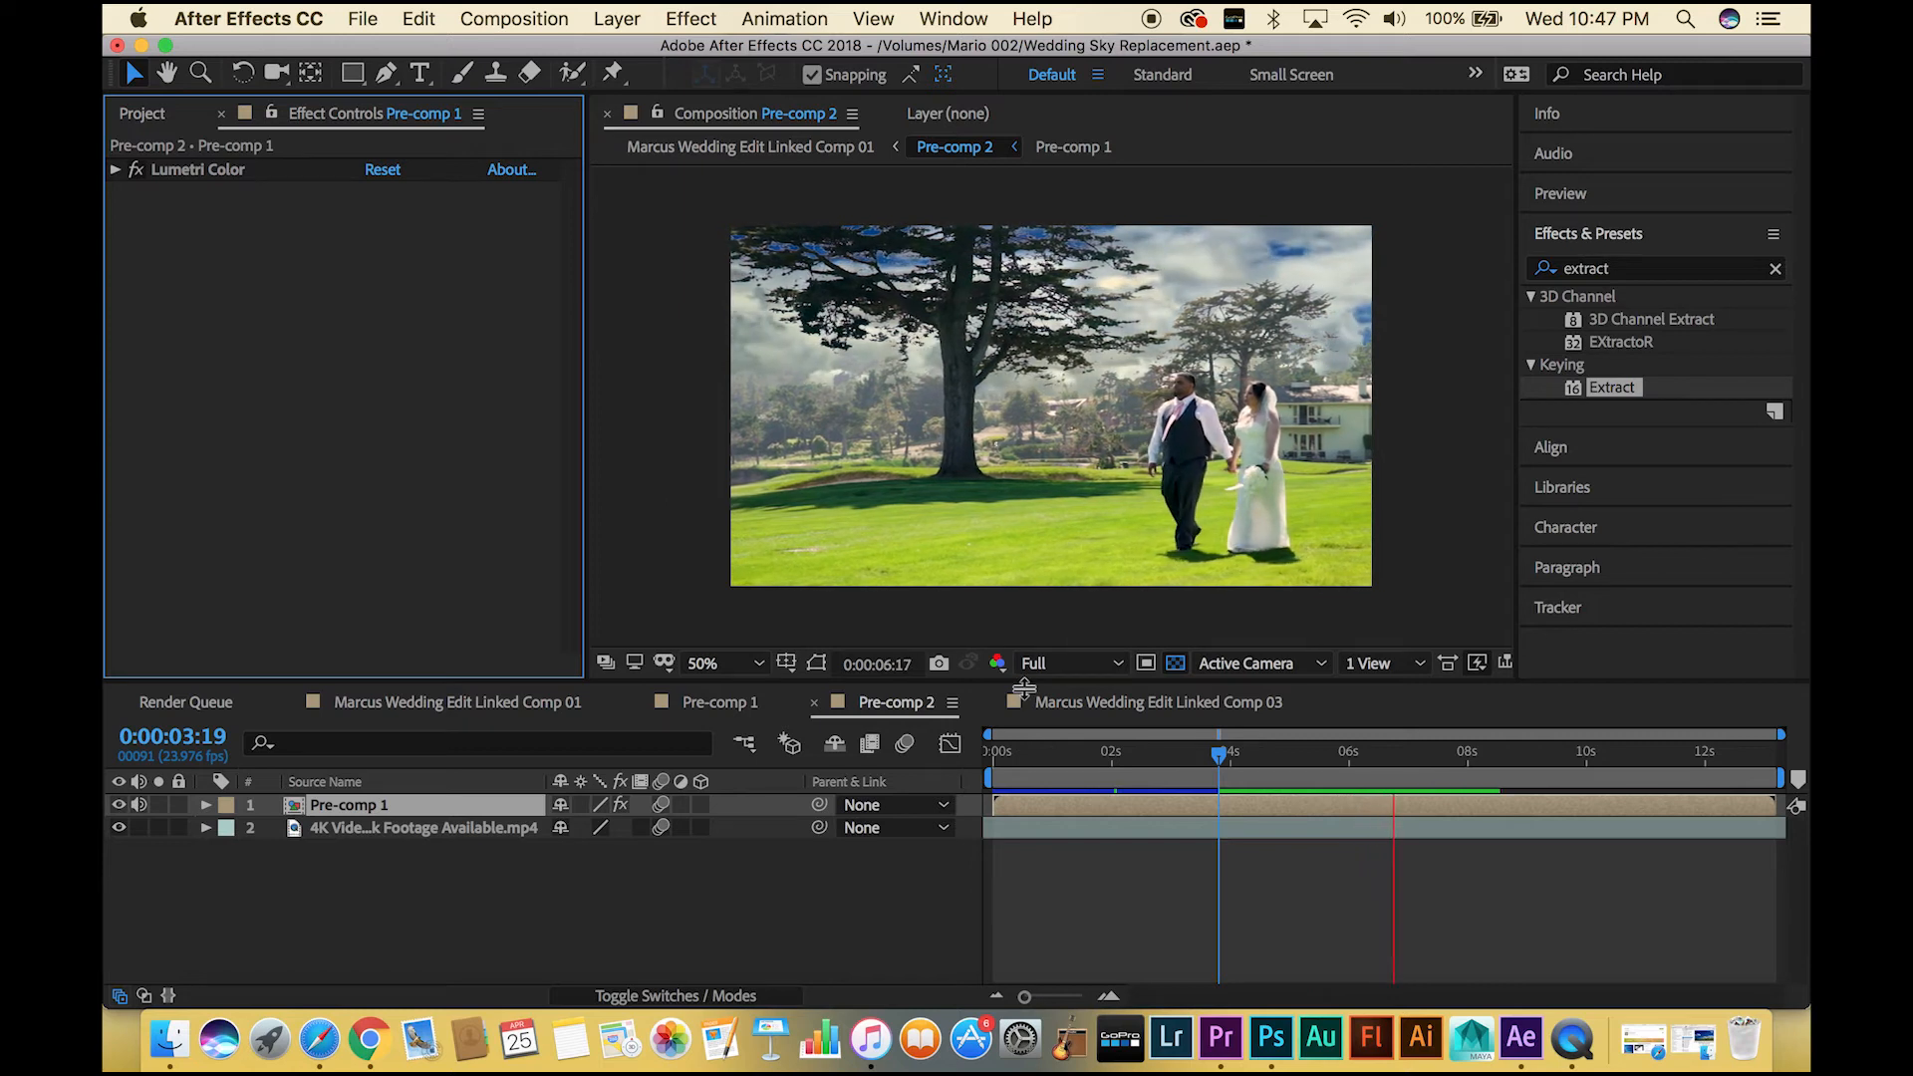
click(1566, 754)
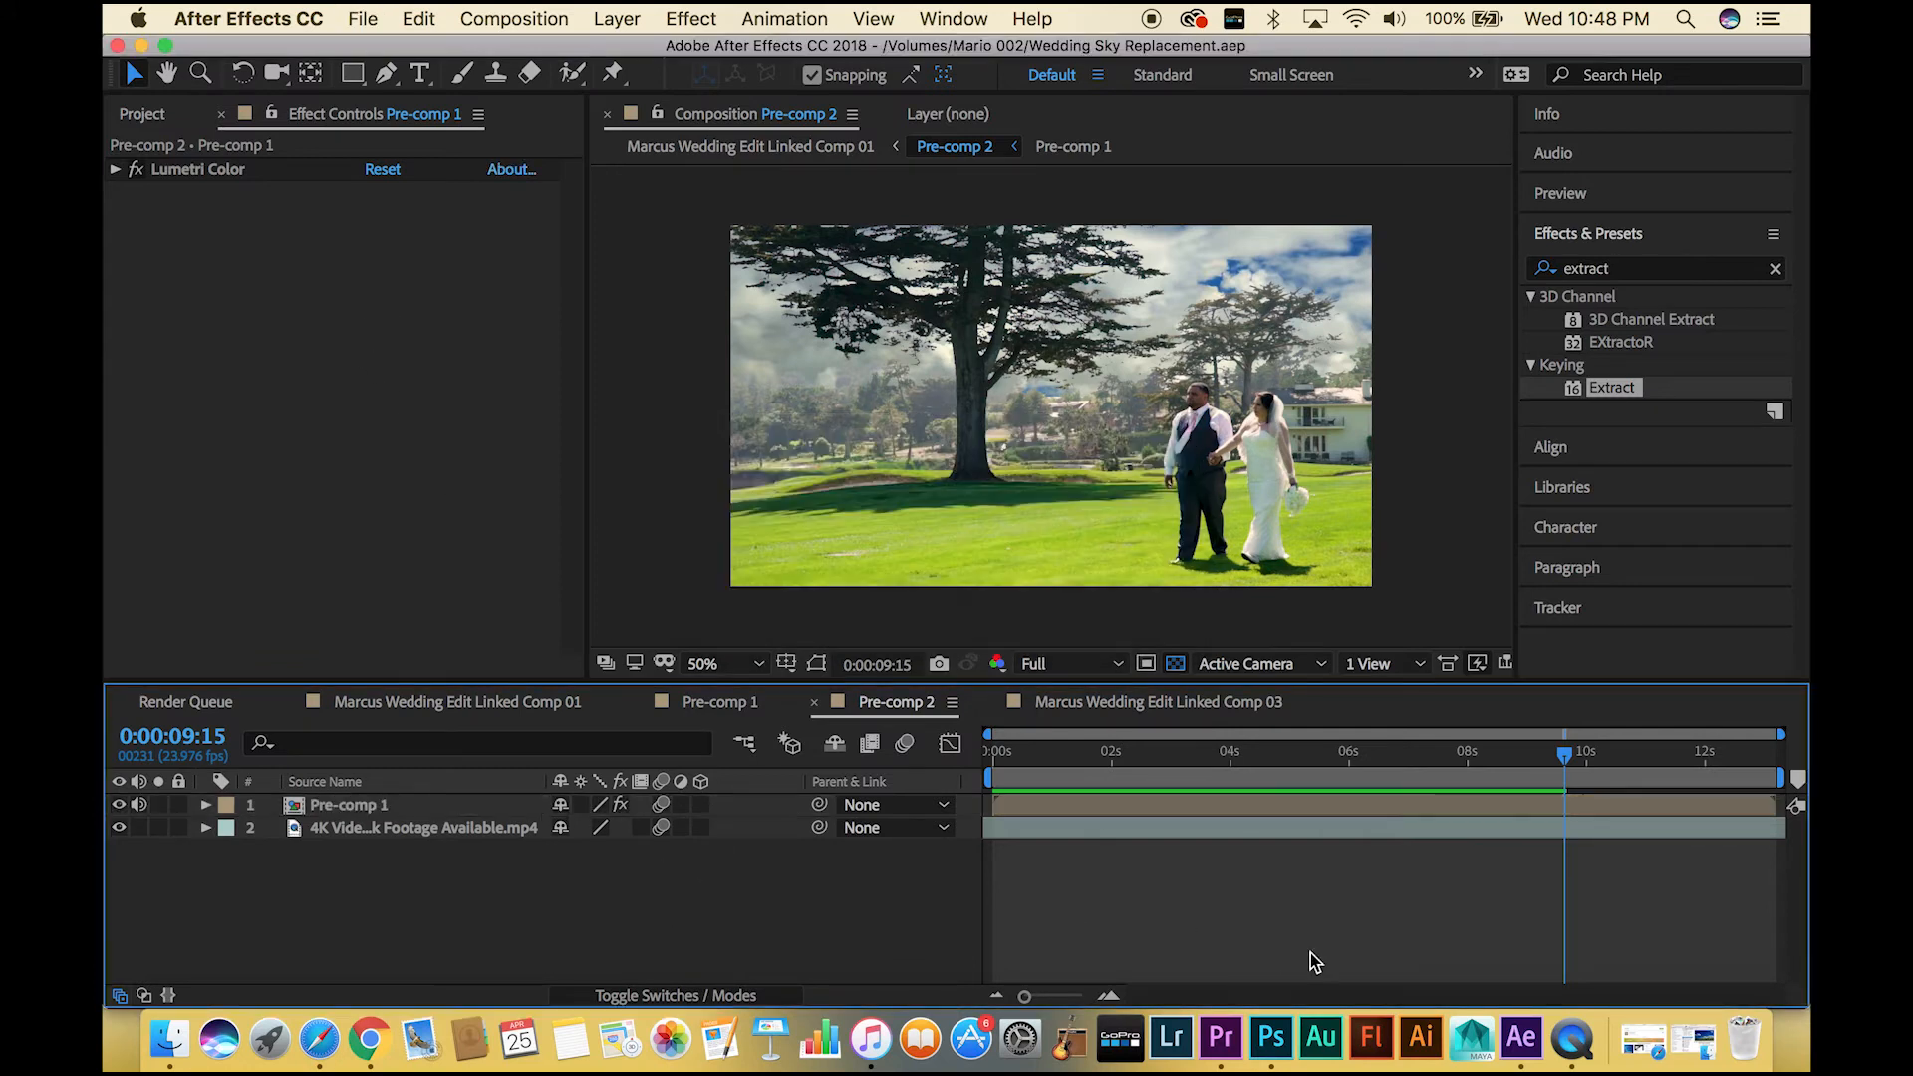
click(1220, 1039)
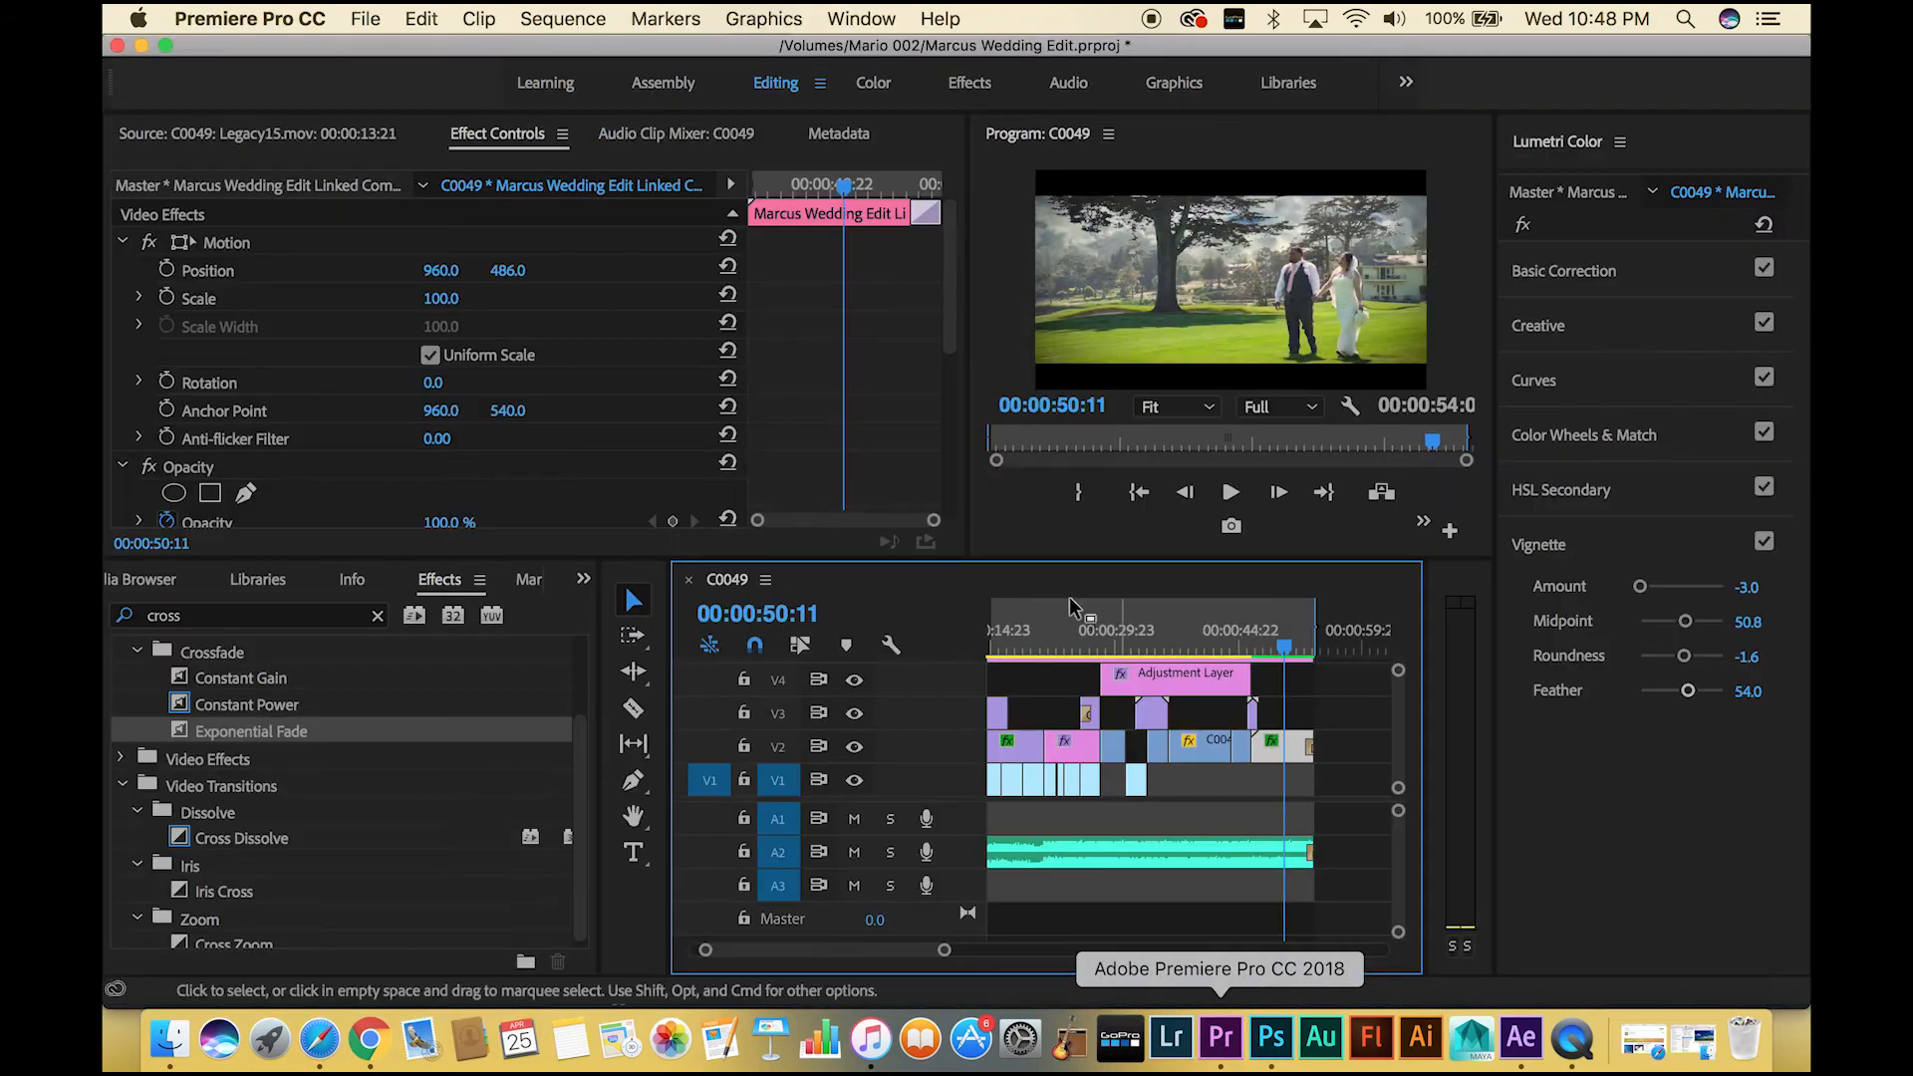
Play the wedding sequence from about 00:00:48 in Premiere Pro
click(1273, 642)
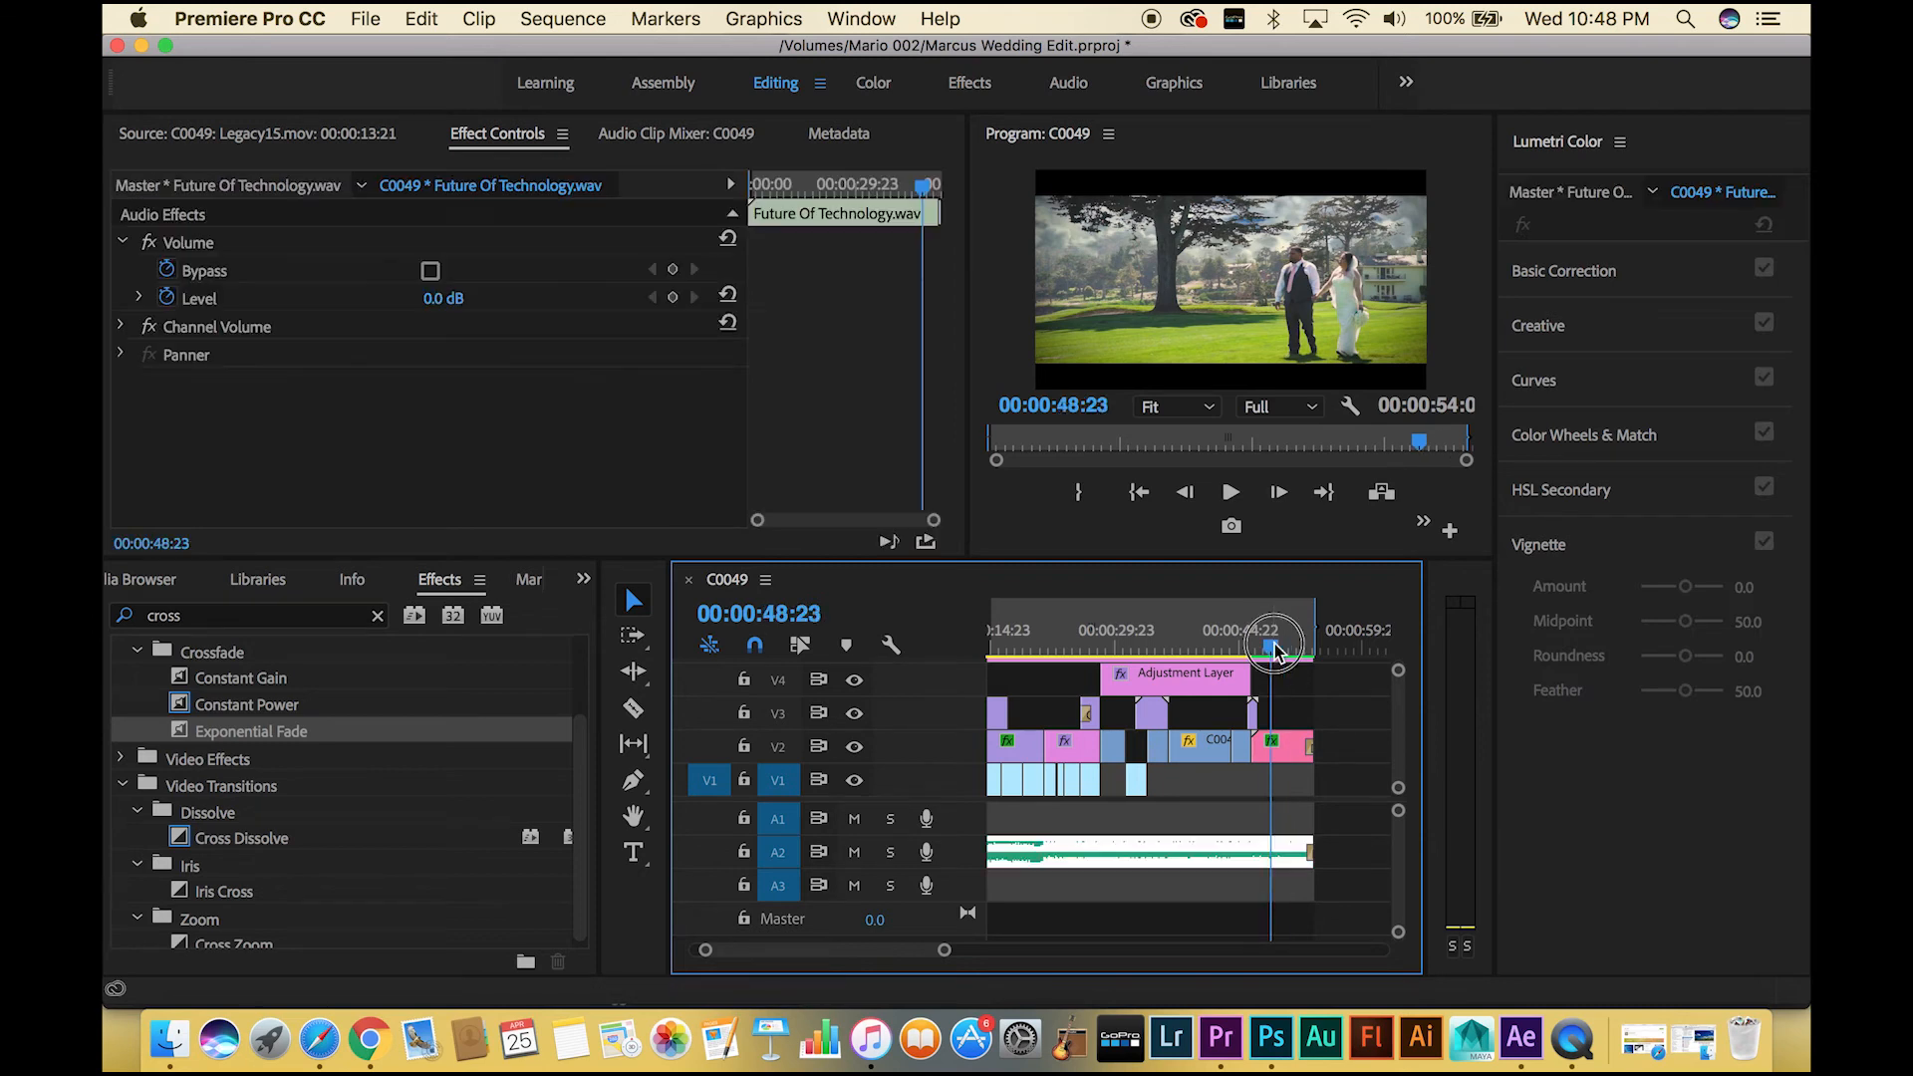
click(1230, 492)
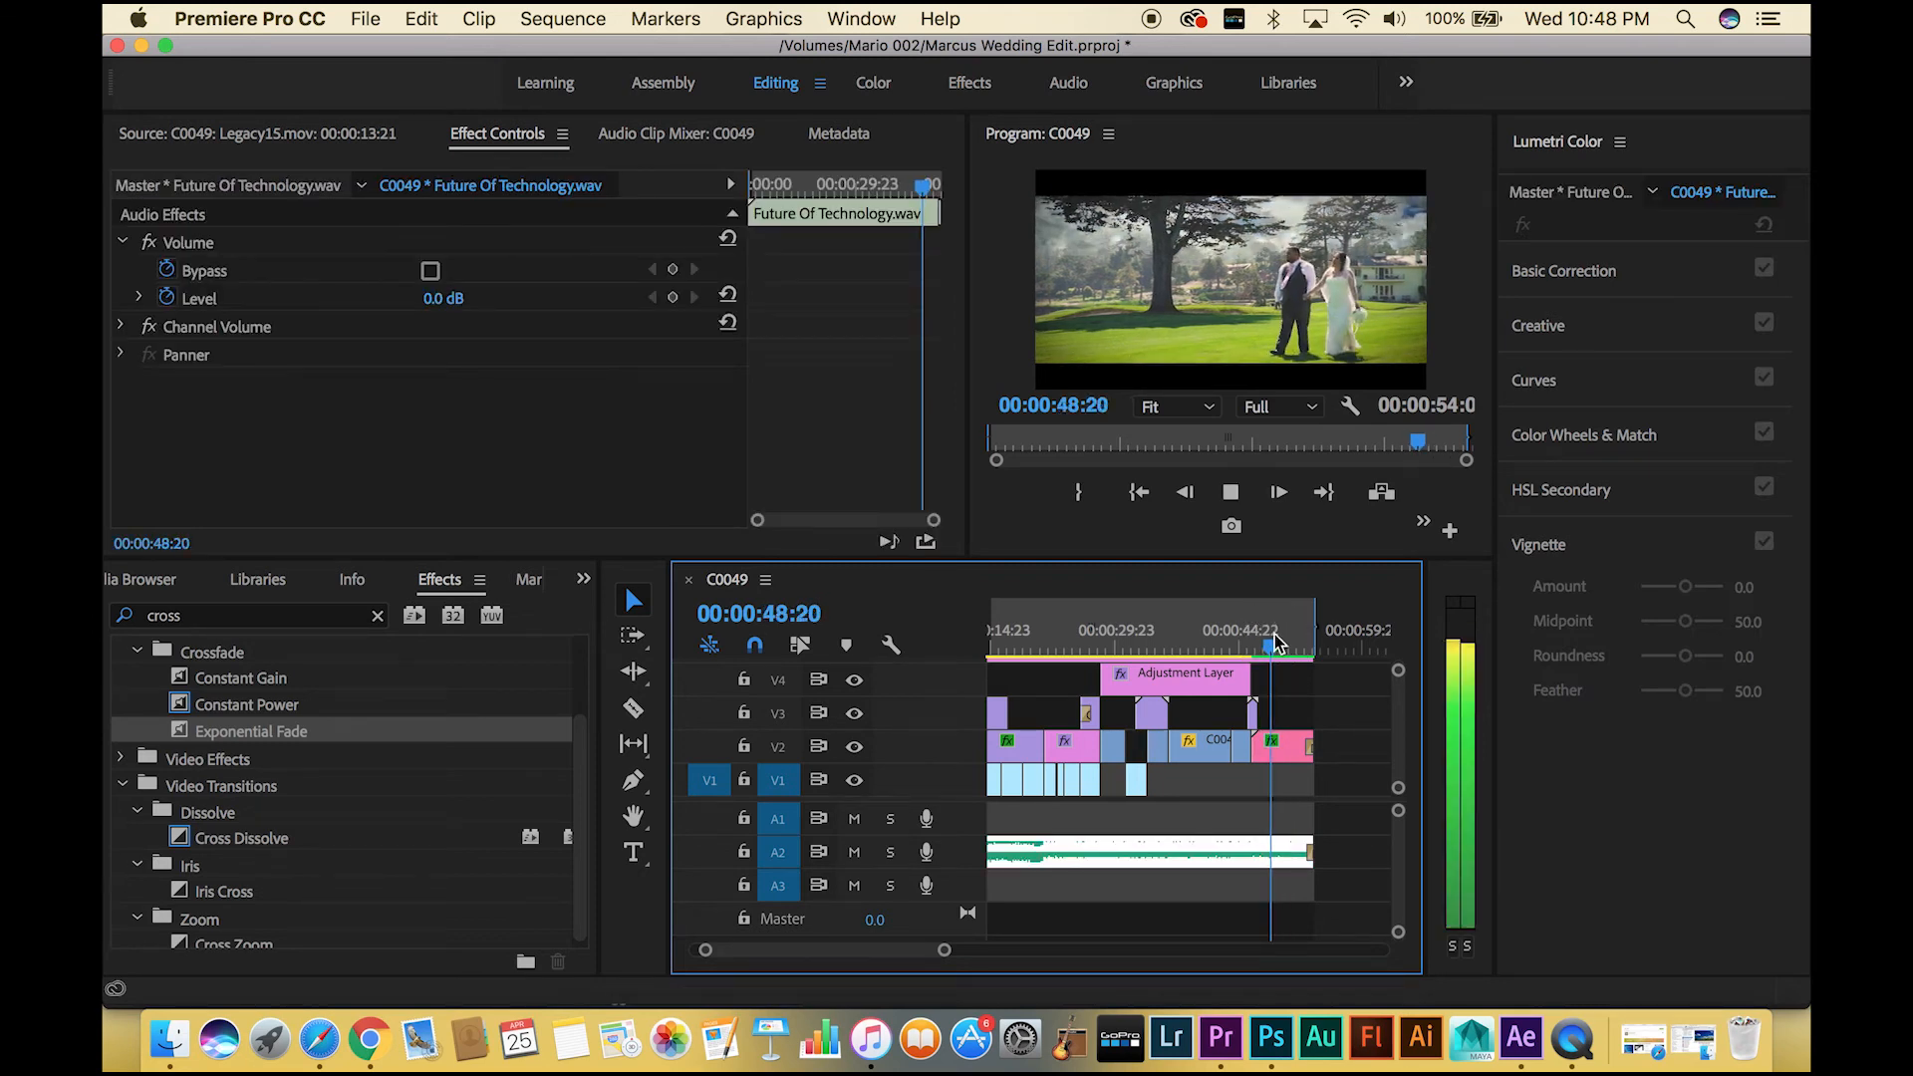